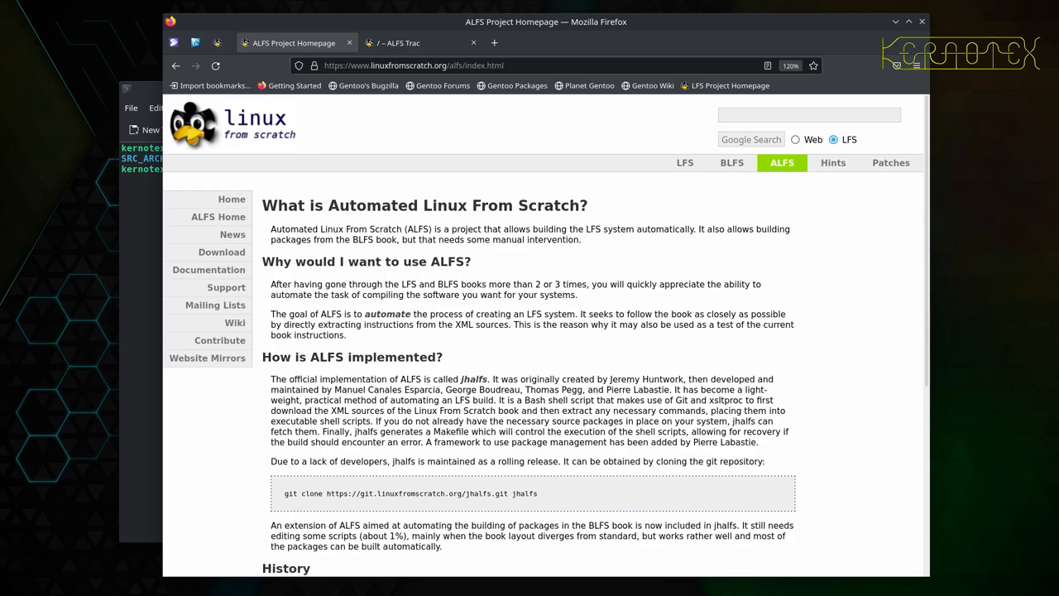
mouse_move(332, 235)
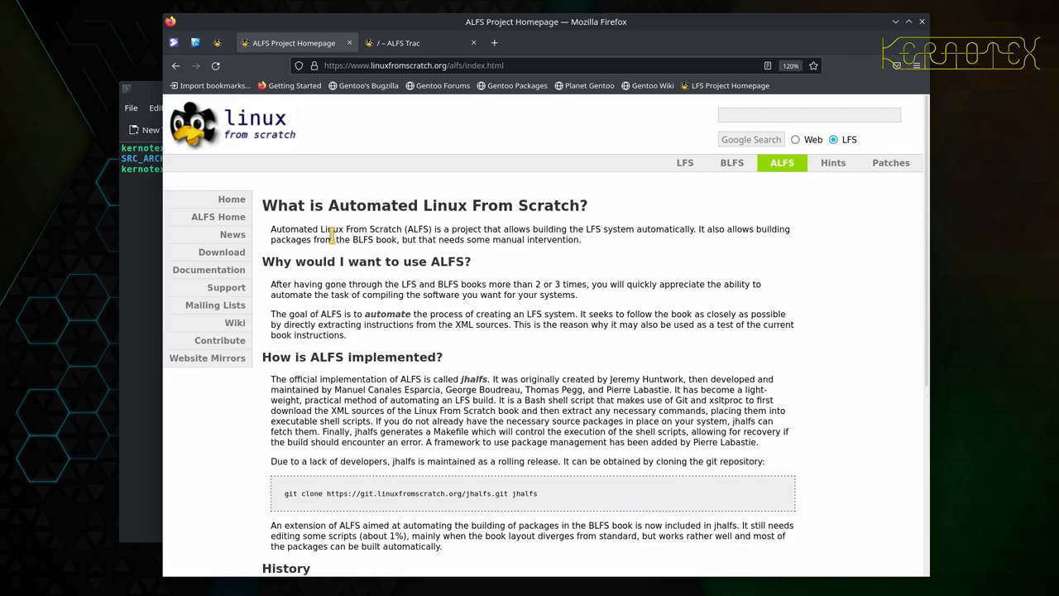
mouse_move(732, 194)
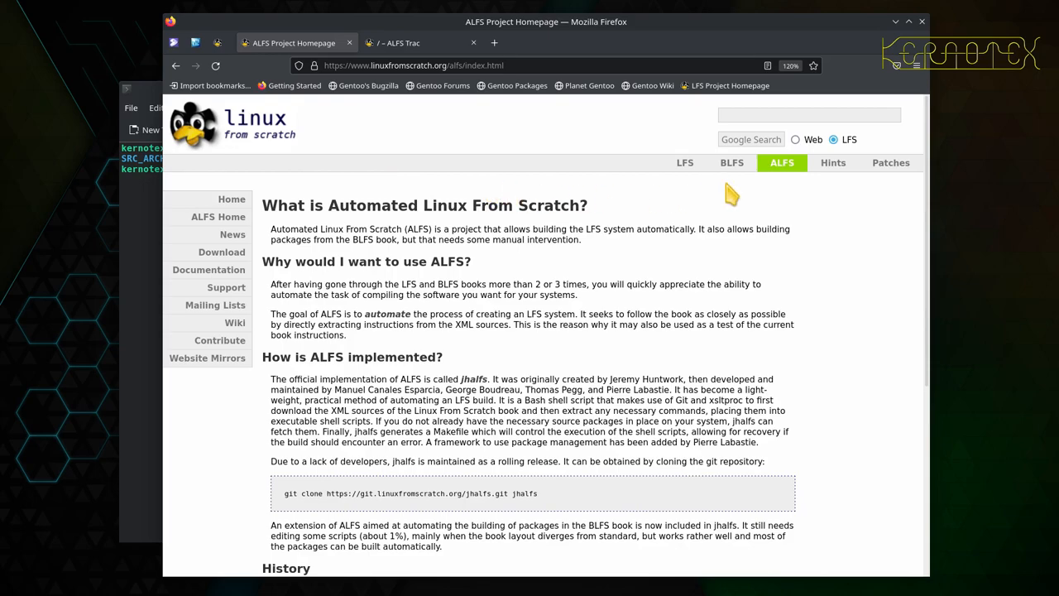
mouse_move(742, 249)
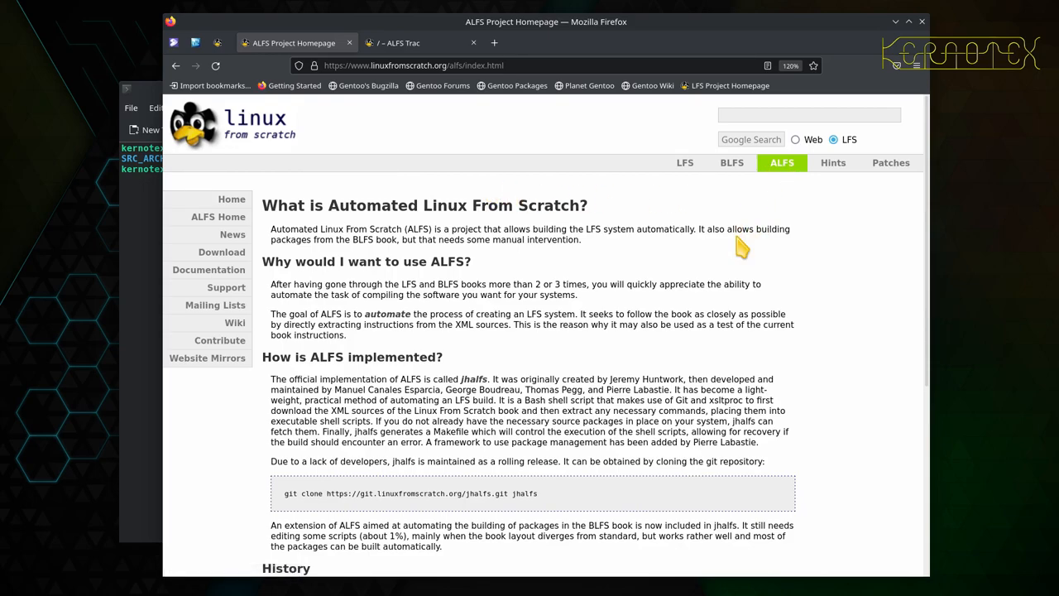
mouse_move(577, 385)
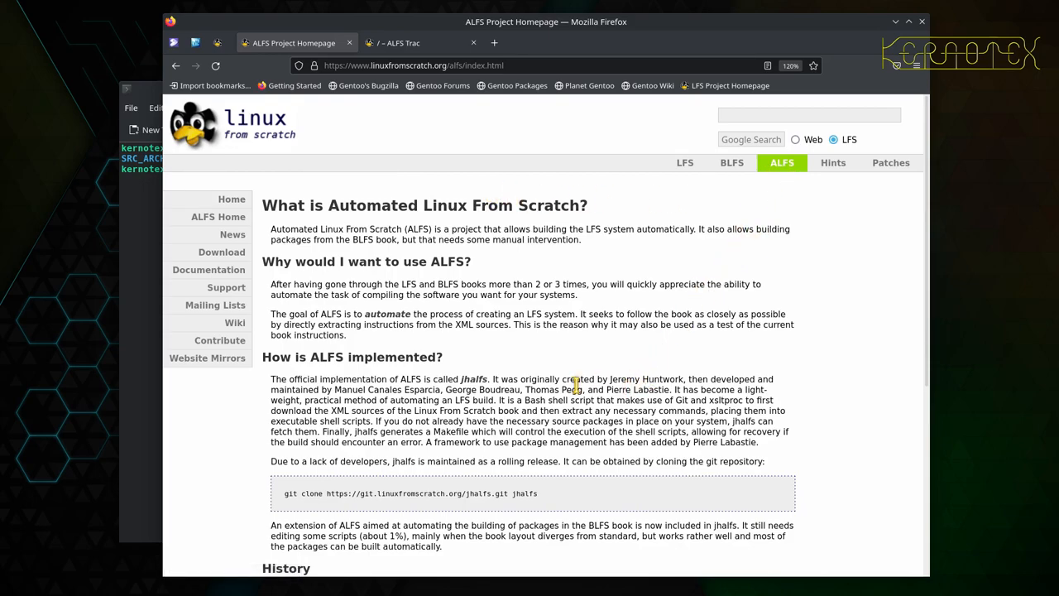
mouse_move(565, 366)
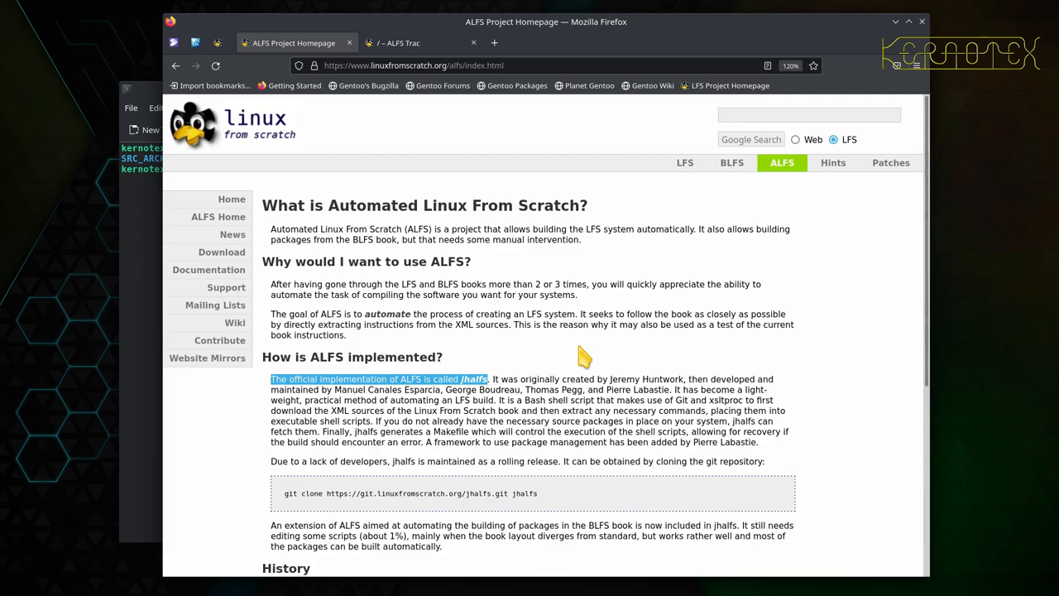
mouse_move(594, 350)
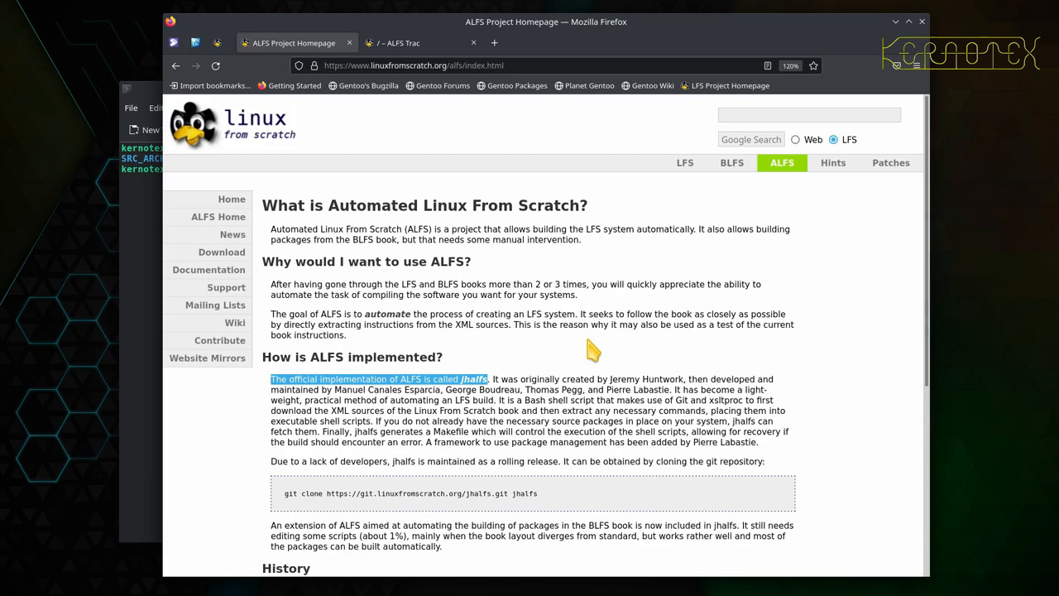
mouse_move(438, 85)
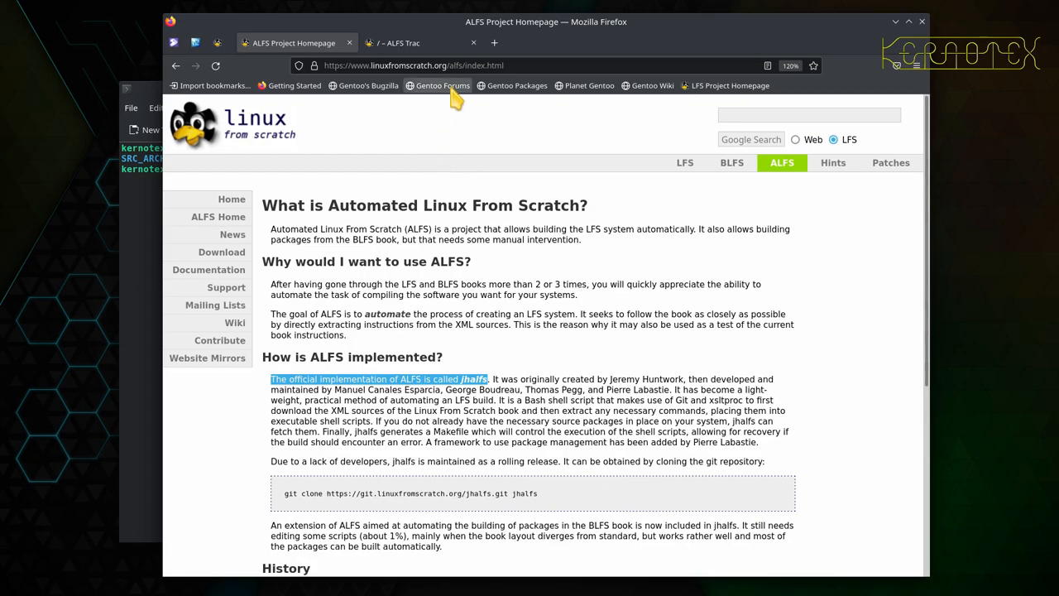
mouse_move(451, 95)
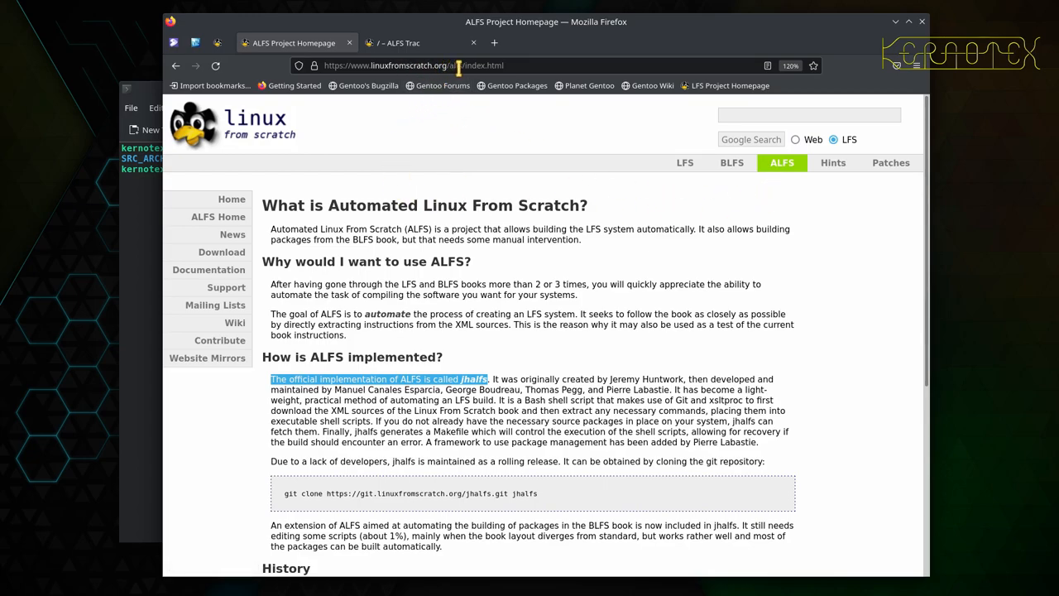
mouse_move(484, 139)
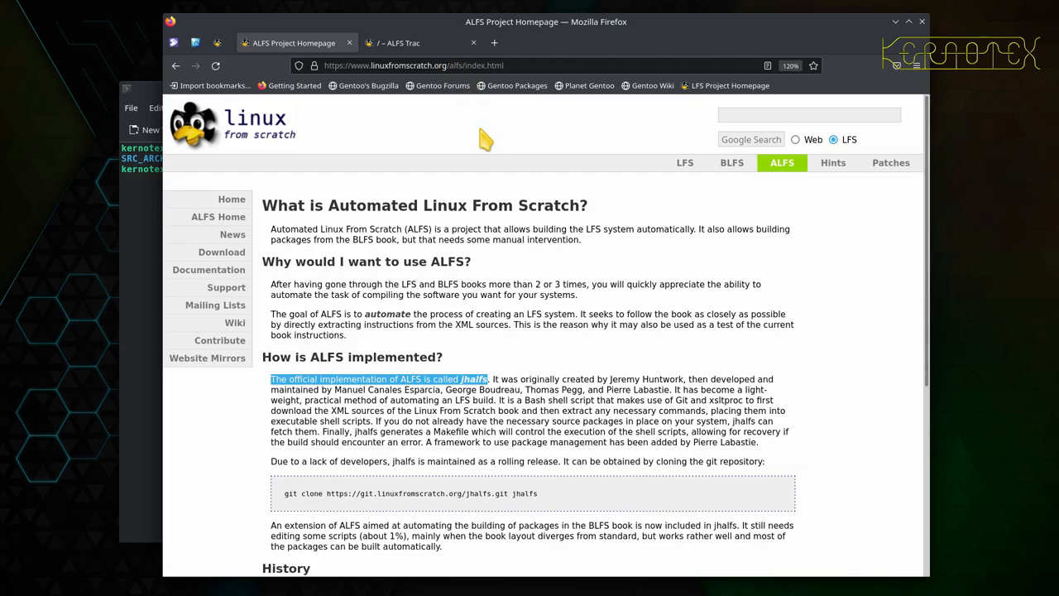
mouse_move(526, 283)
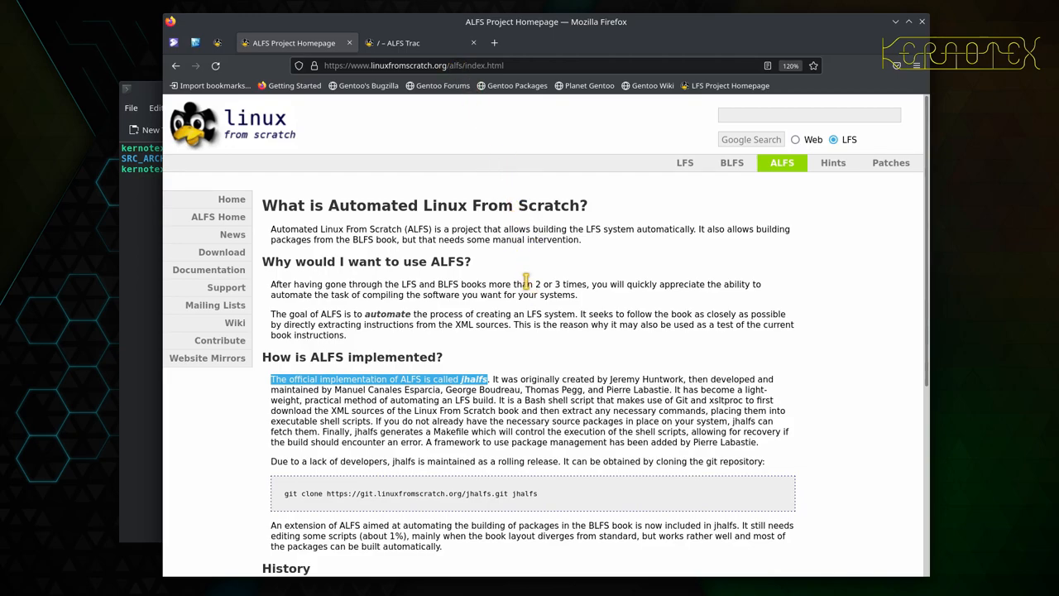
Step: Scroll through the rest of the ALFS homepage and back toward the jhalfs git clone command
scroll("down", 3)
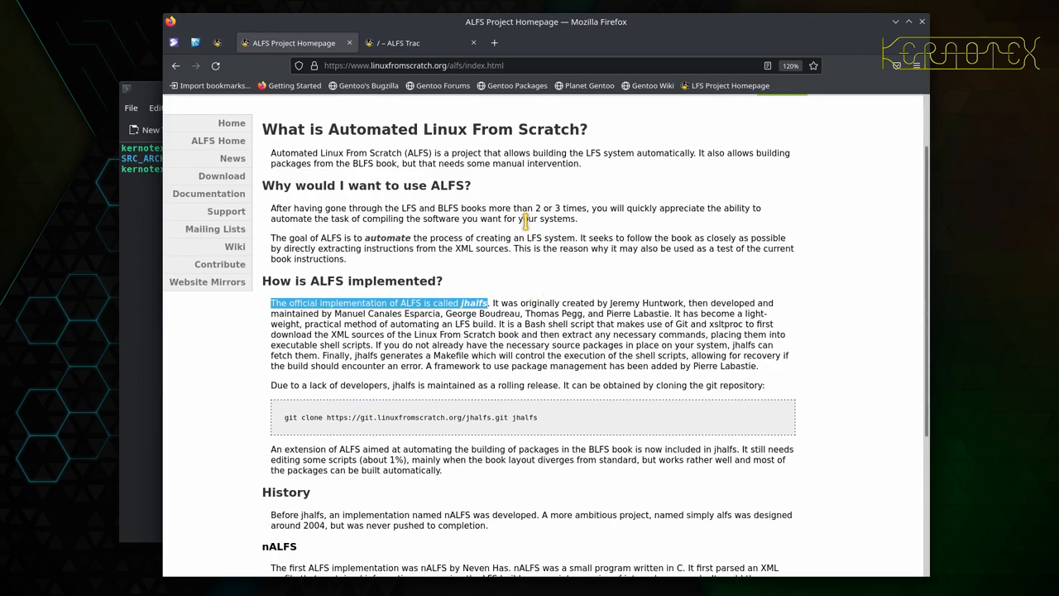
mouse_move(537, 307)
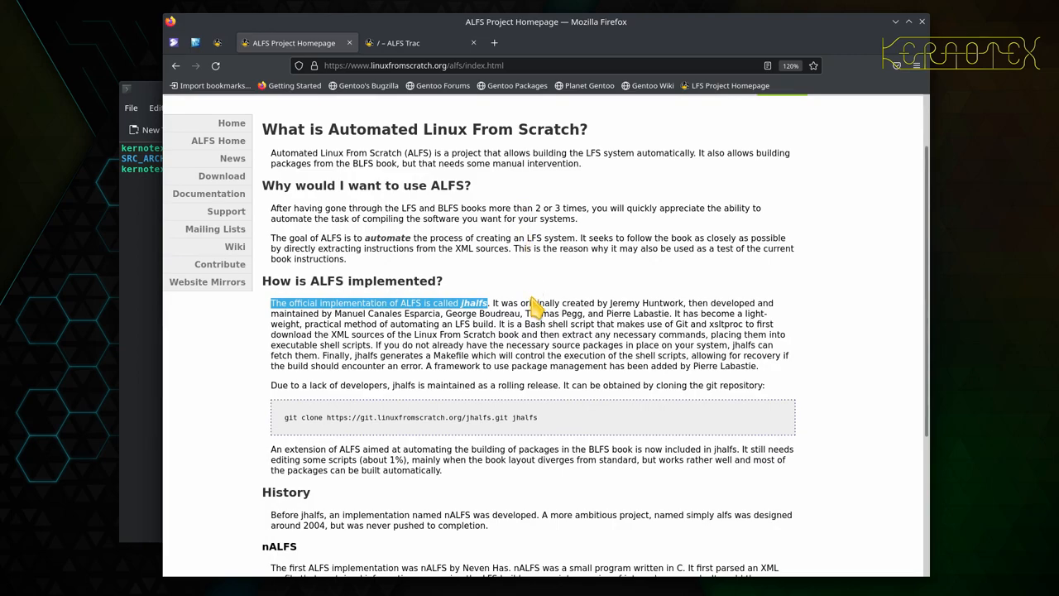
mouse_move(382, 252)
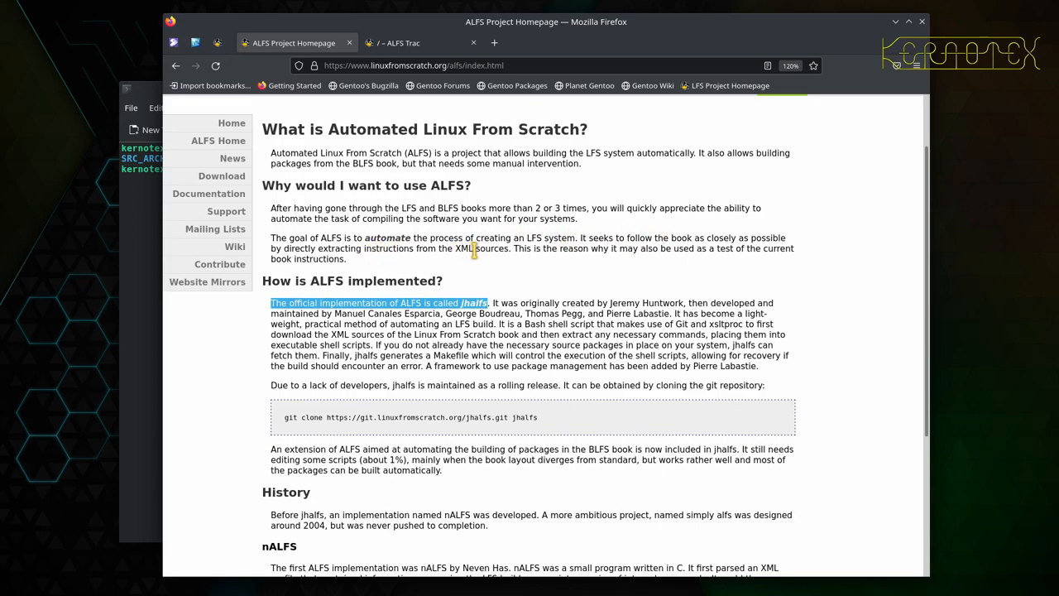
mouse_move(511, 269)
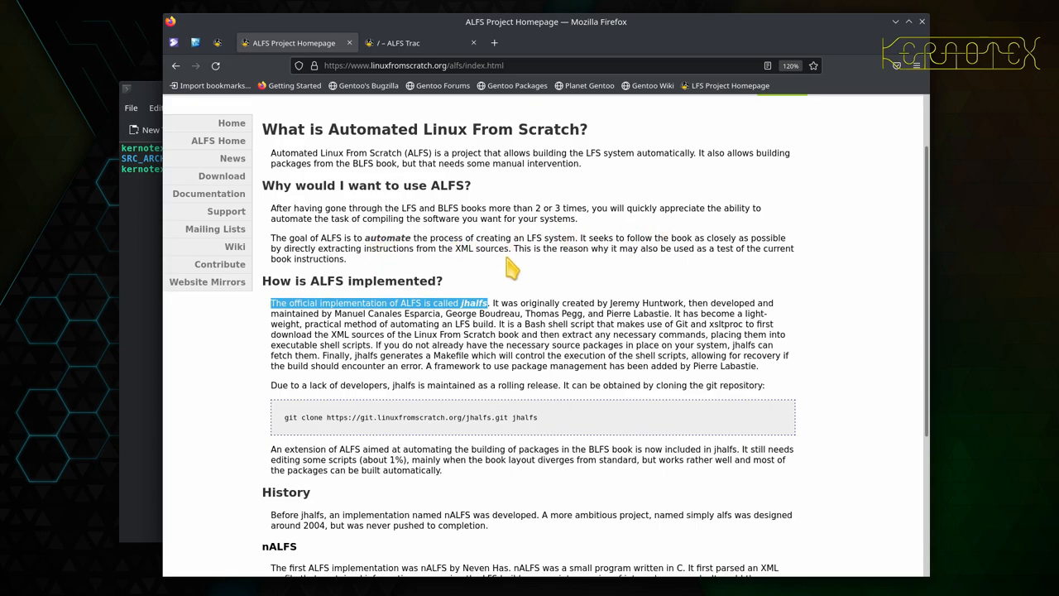
mouse_move(516, 418)
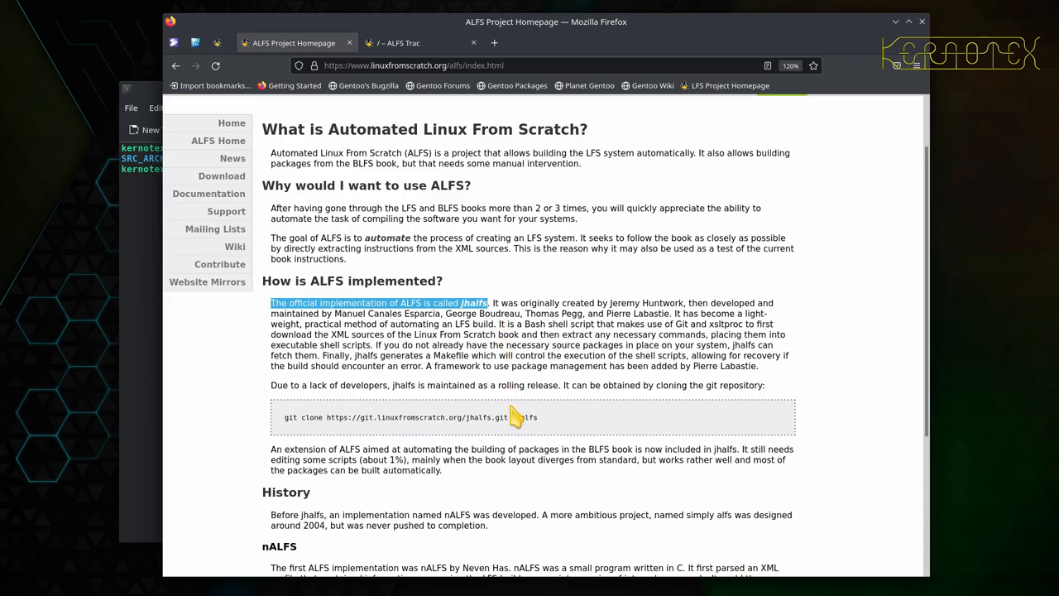
mouse_move(580, 430)
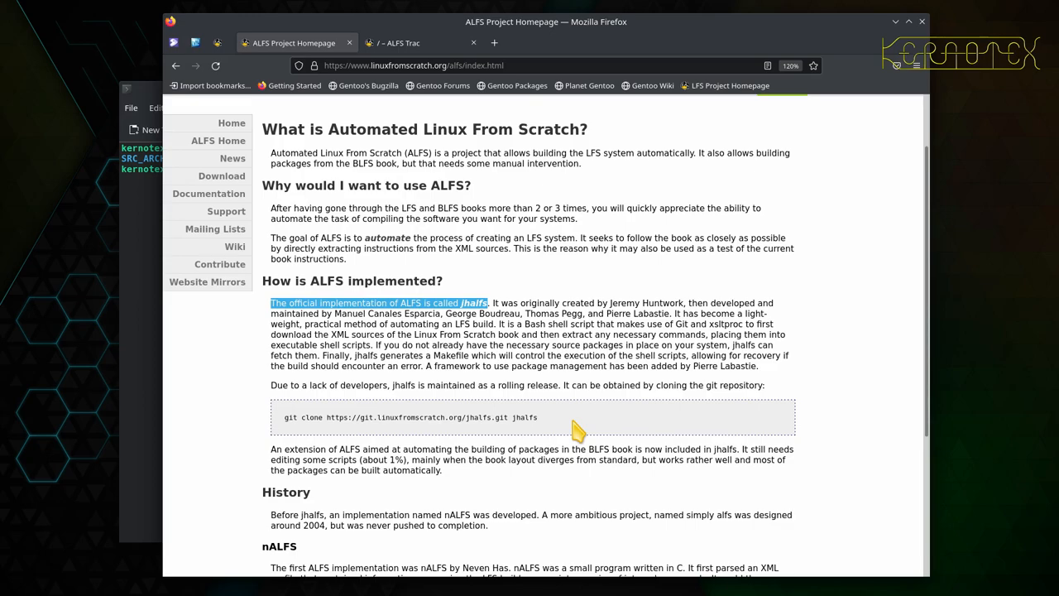
mouse_move(406, 439)
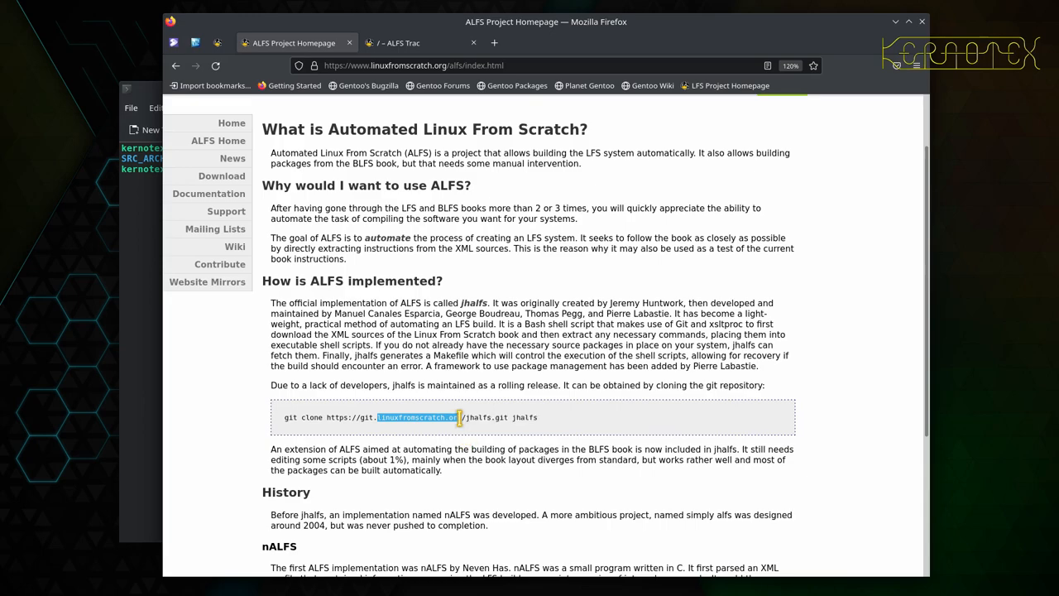
mouse_move(464, 437)
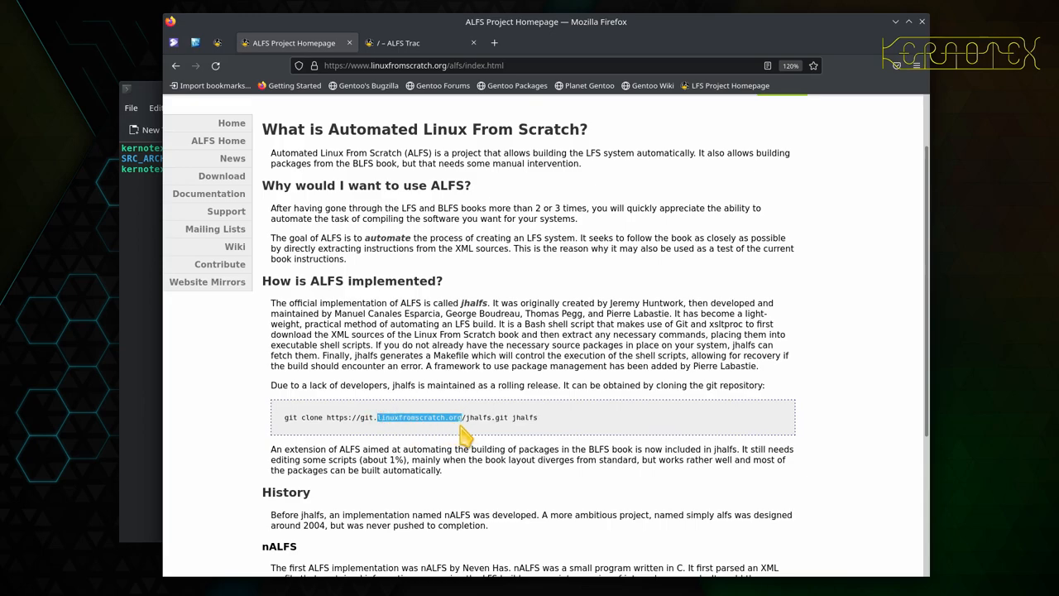
mouse_move(485, 441)
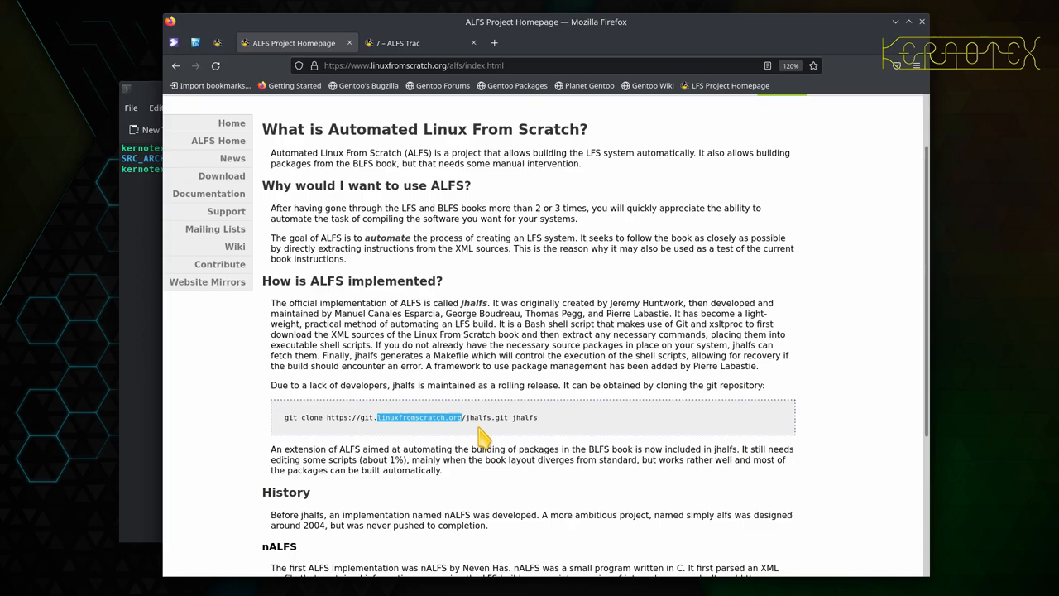
mouse_move(424, 441)
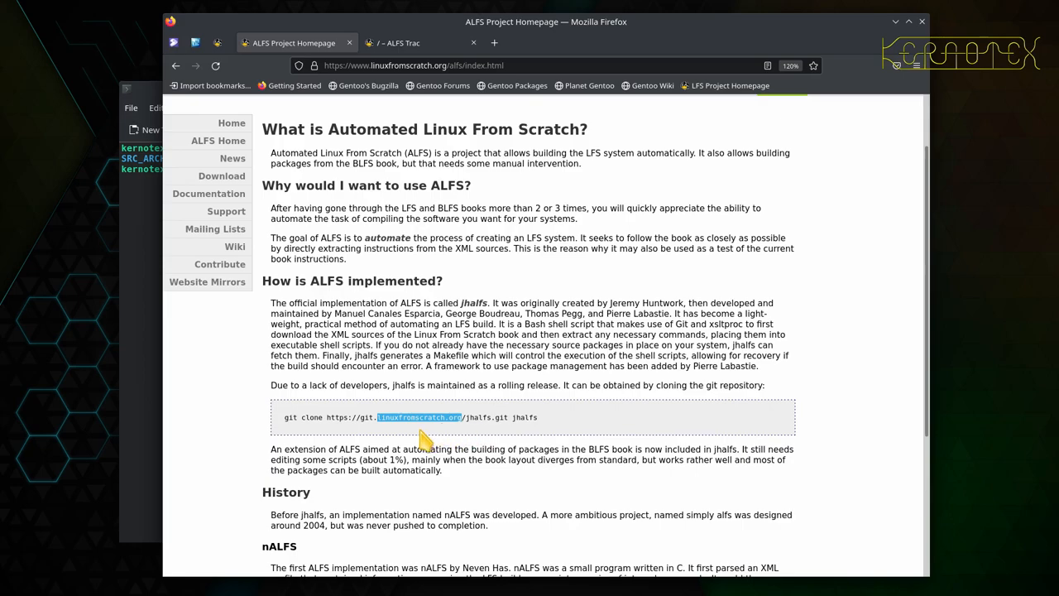
scroll("down", 3)
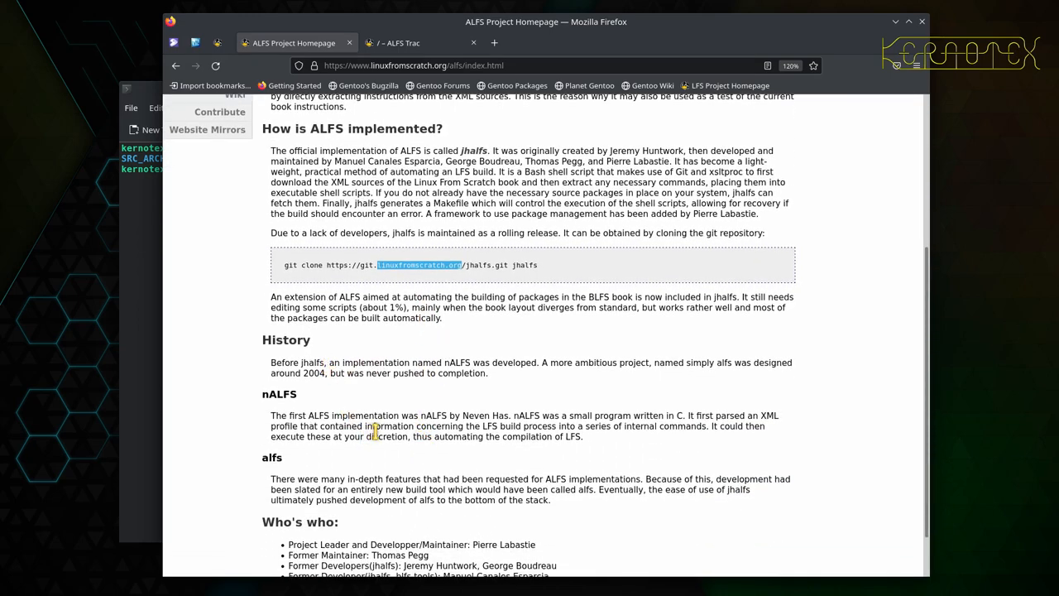
scroll("down", 3)
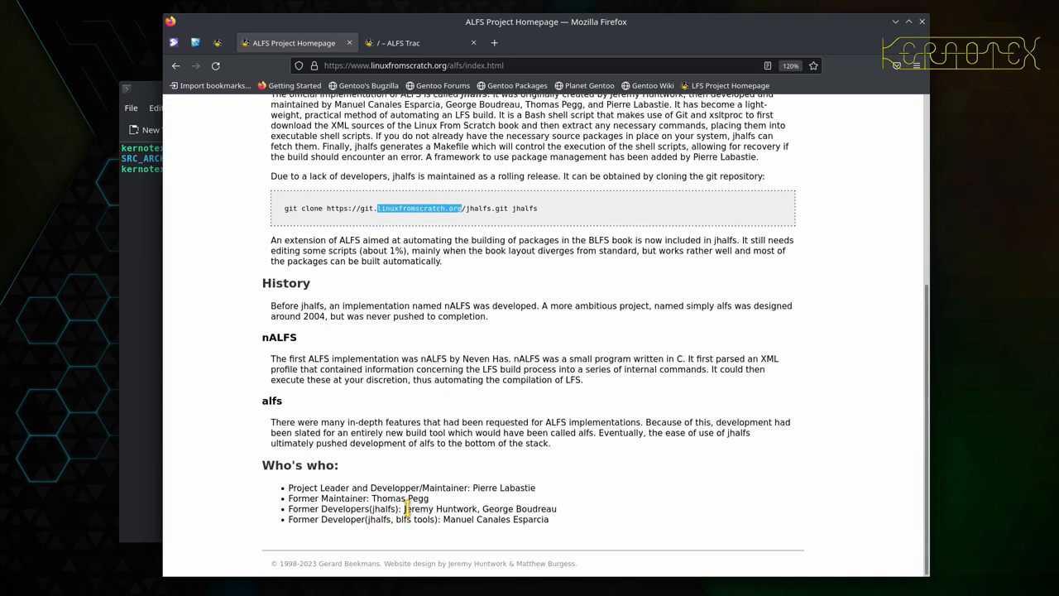
scroll("up", 3)
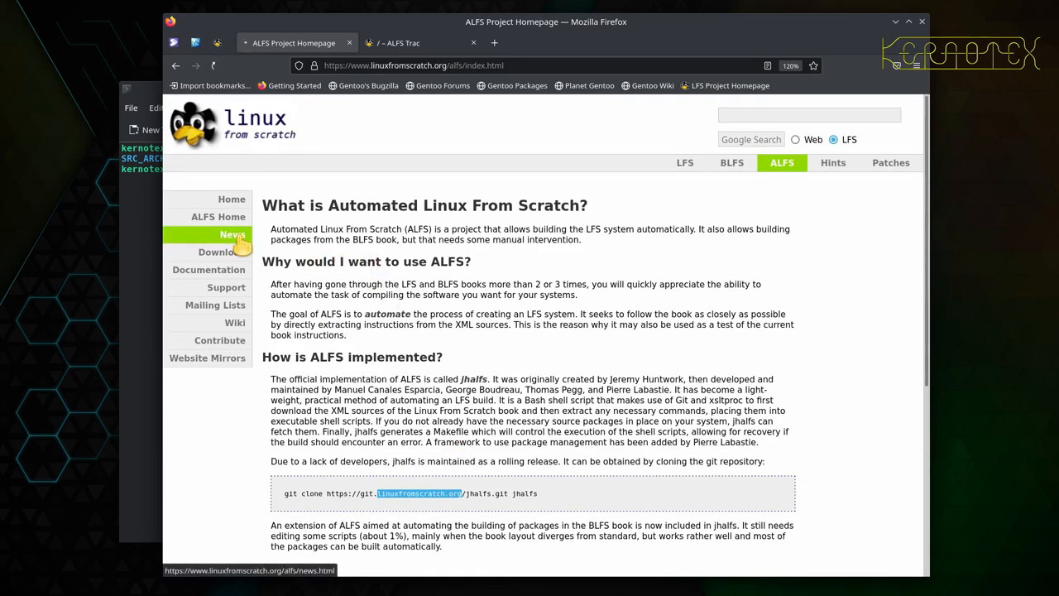
Step: Go to ALFS News and open the jhalfs 2.4 supported-books list in a background tab
left_click(232, 234)
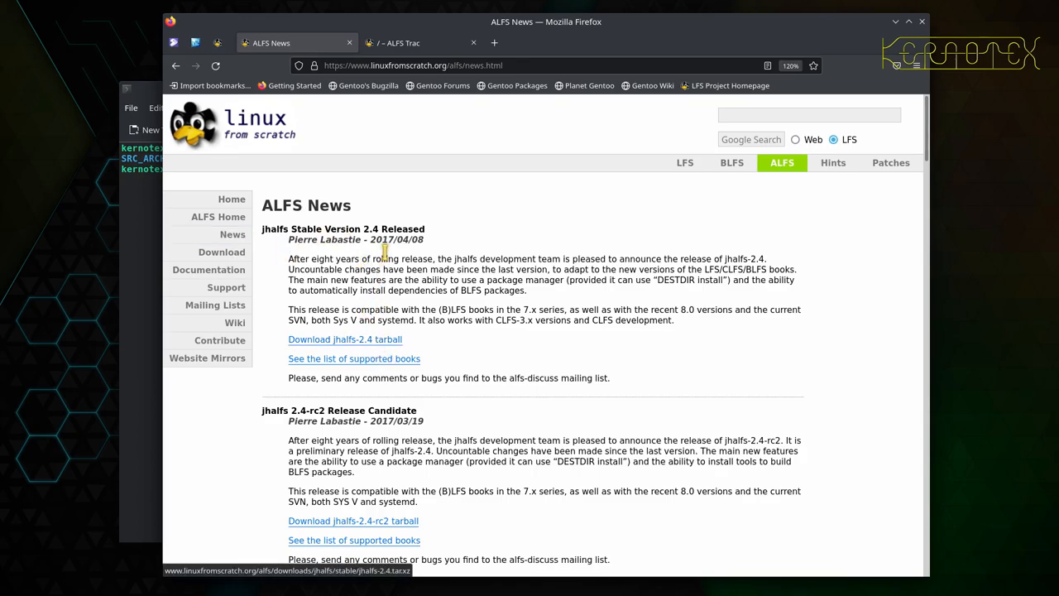
mouse_move(368, 230)
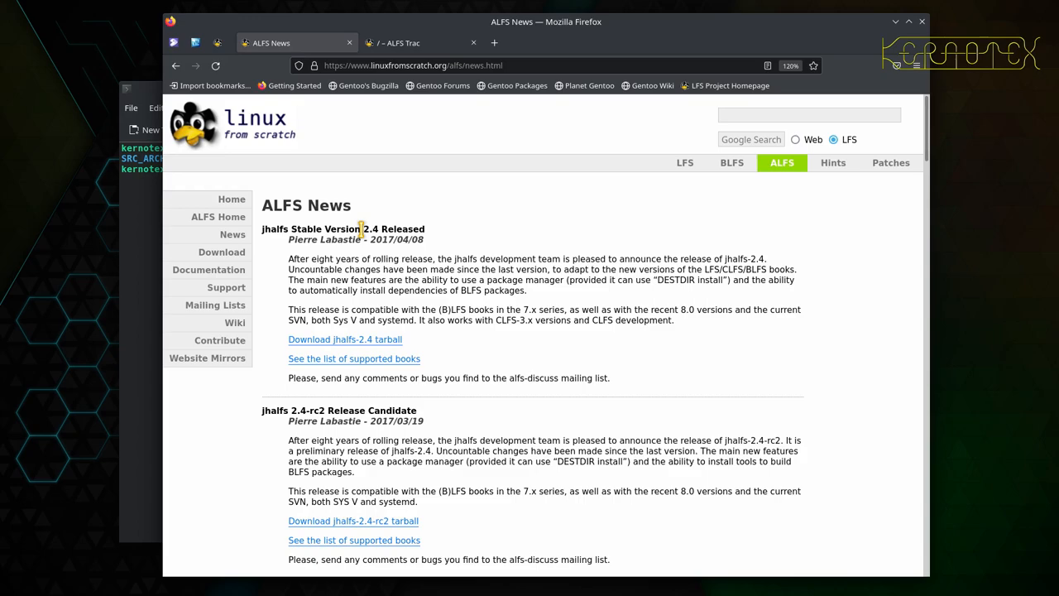
mouse_move(346, 340)
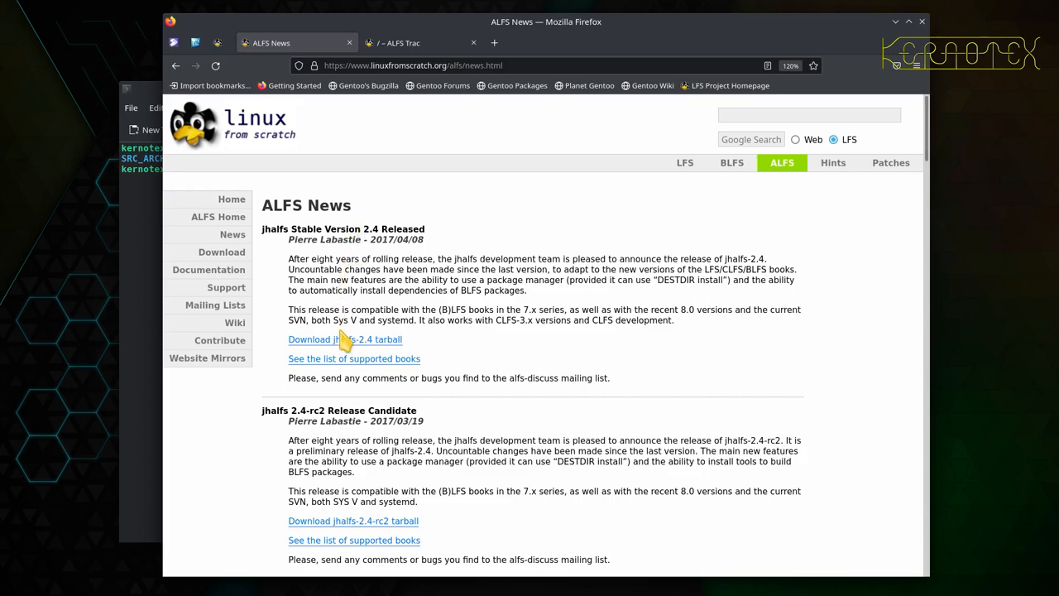
mouse_move(331, 339)
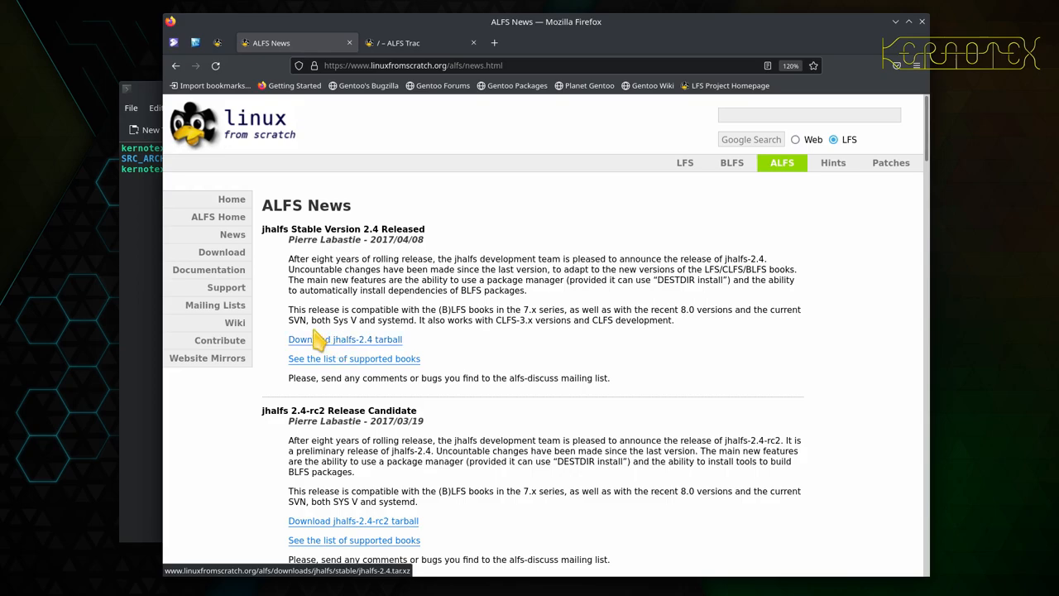
mouse_move(324, 339)
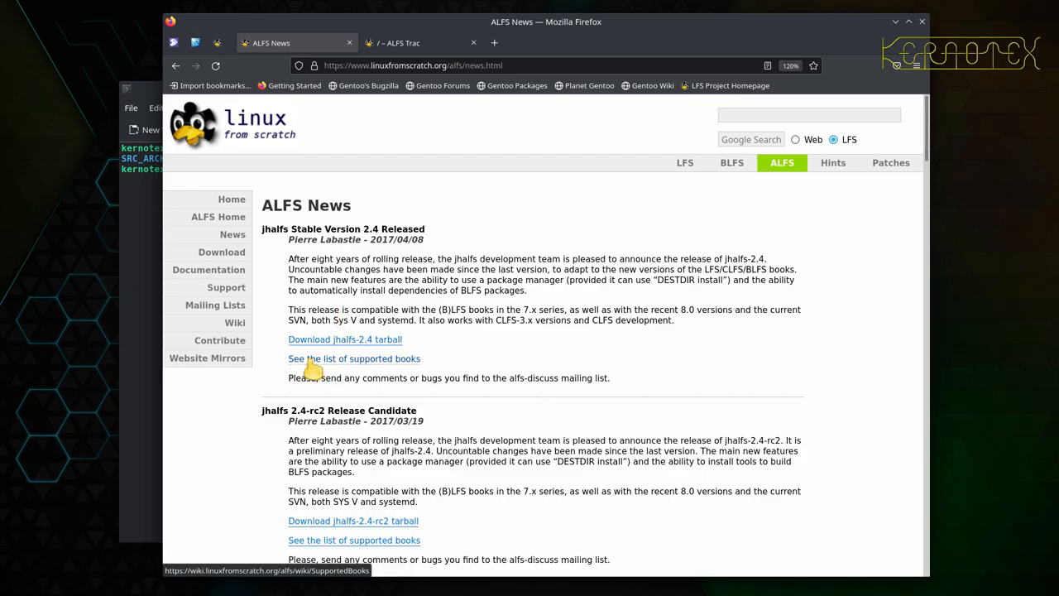
mouse_move(330, 364)
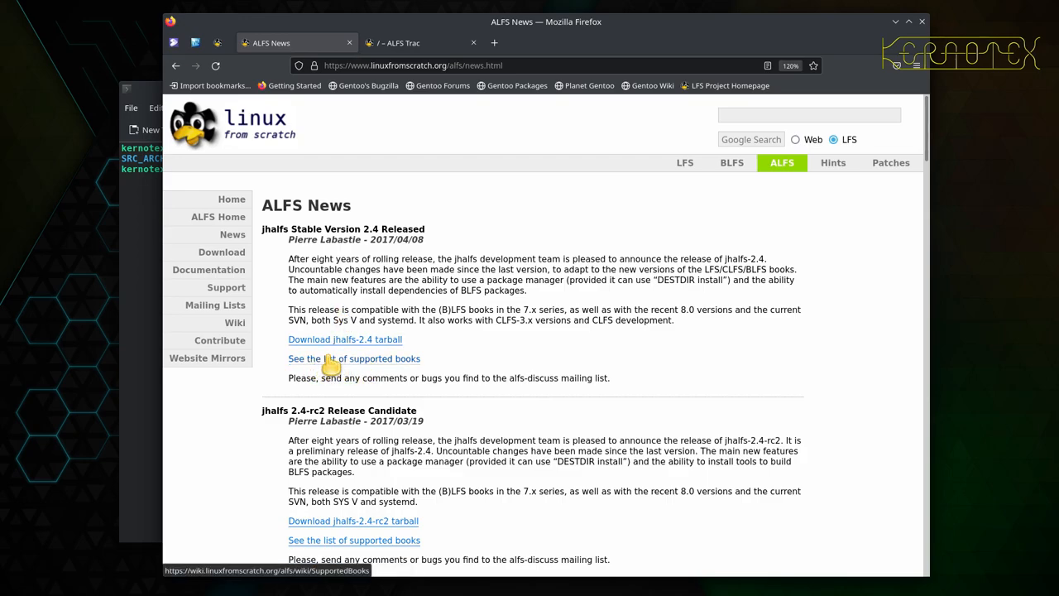
left_click(345, 340)
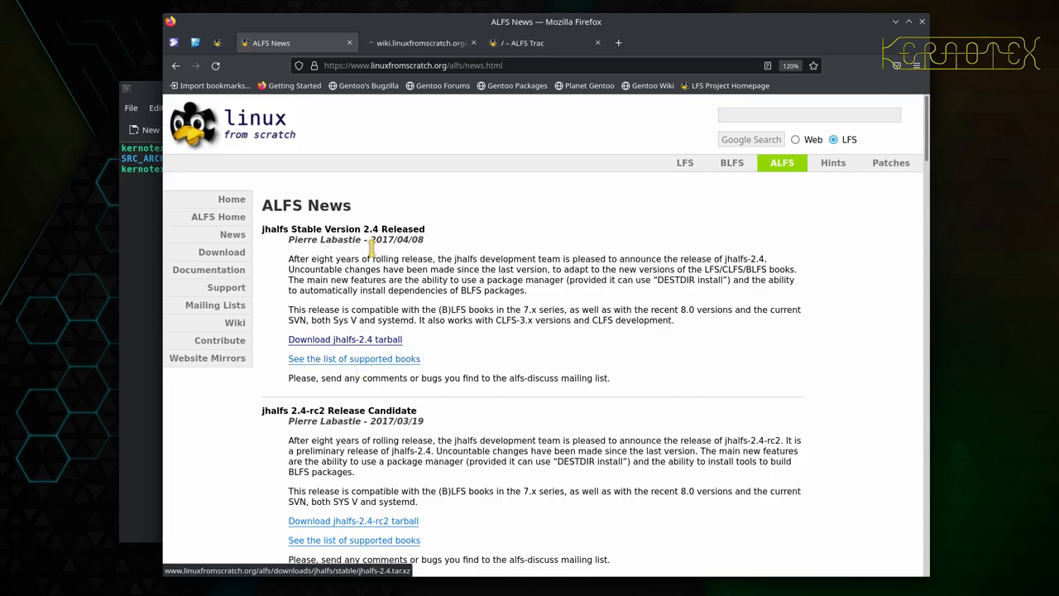
Step: Switch to the Books Supported by jhalfs tab to read its development table
left_click(353, 359)
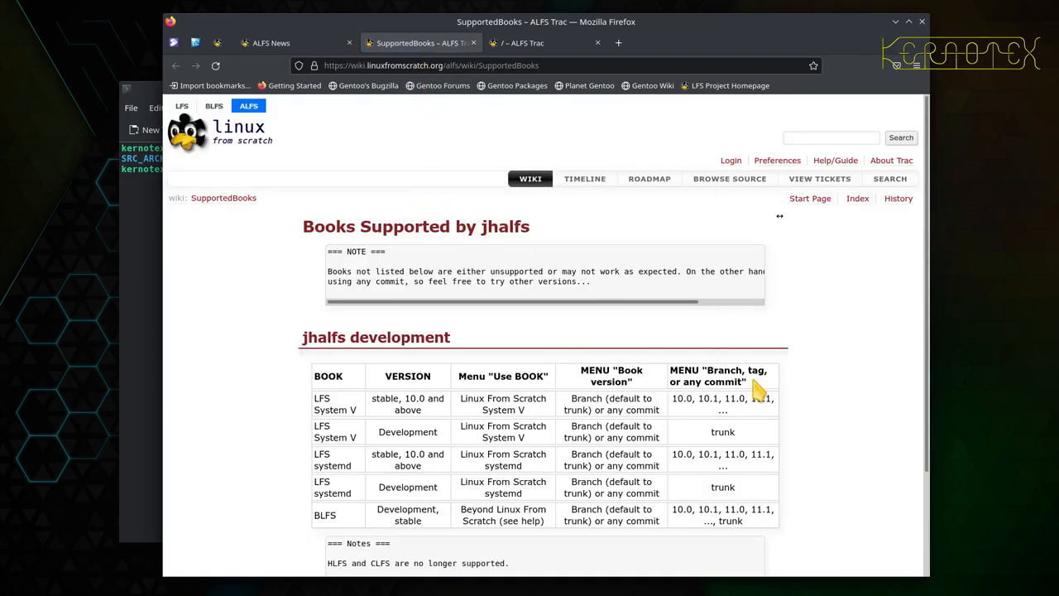
mouse_move(647, 405)
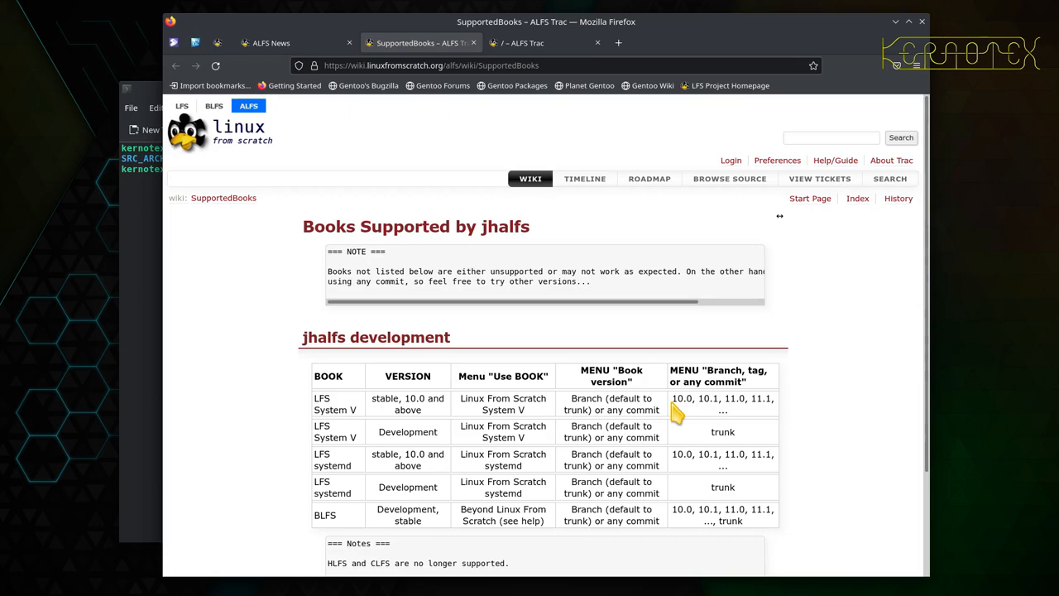
mouse_move(405, 29)
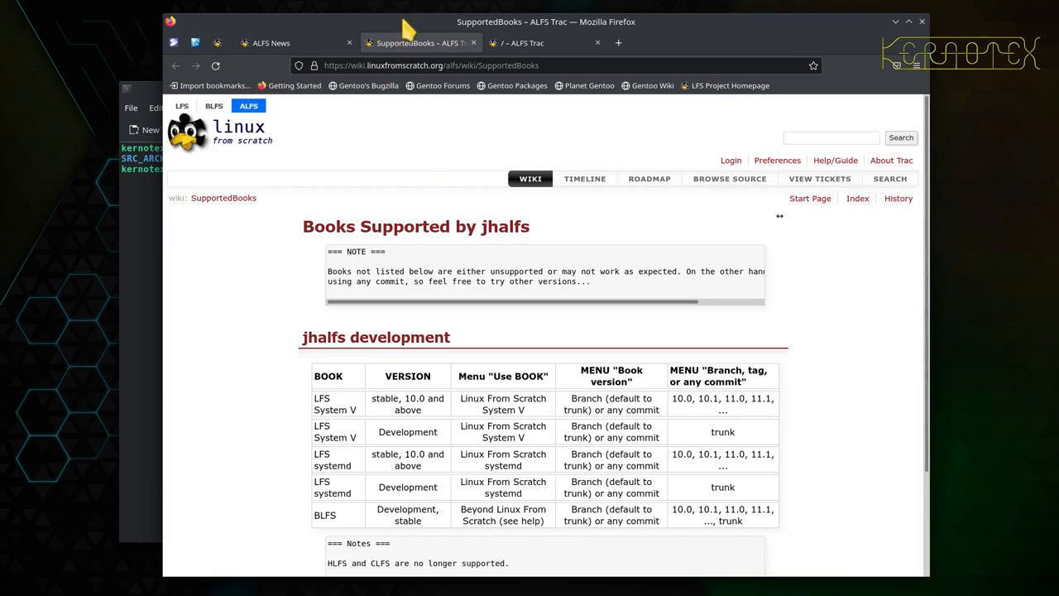
mouse_move(774, 405)
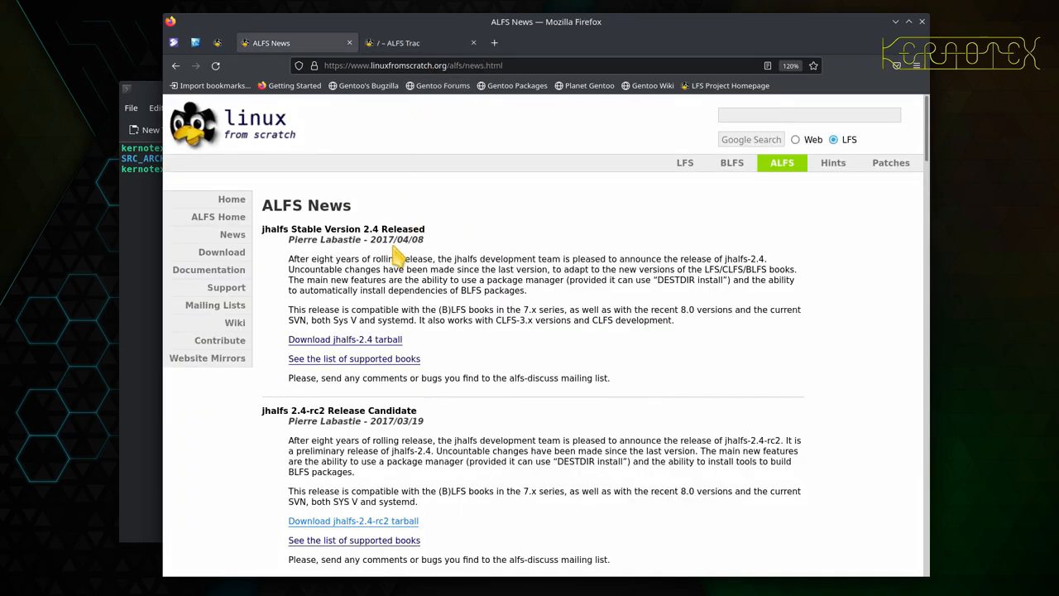
mouse_move(370, 309)
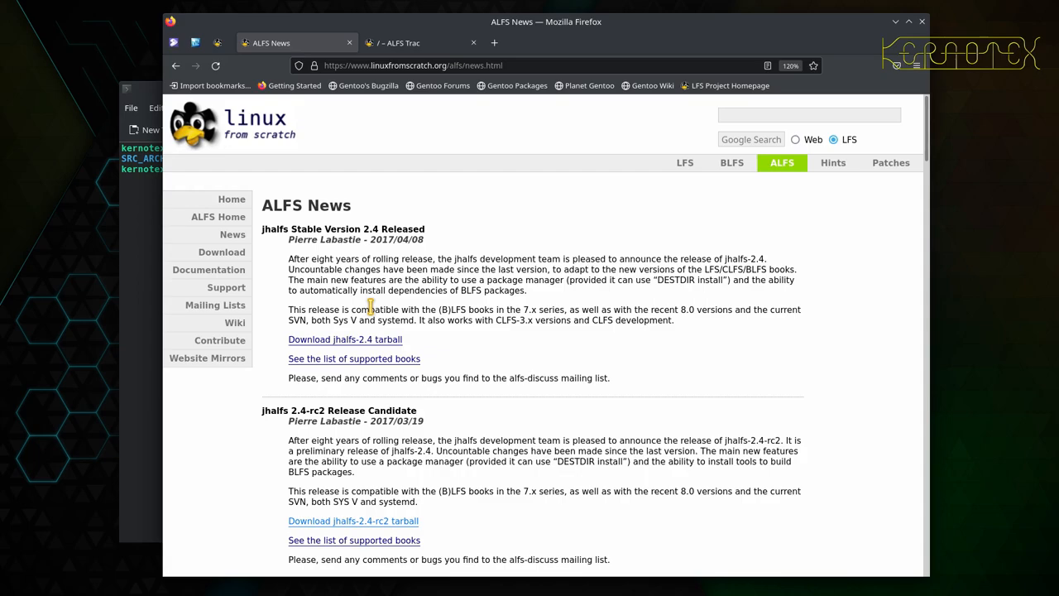
mouse_move(376, 239)
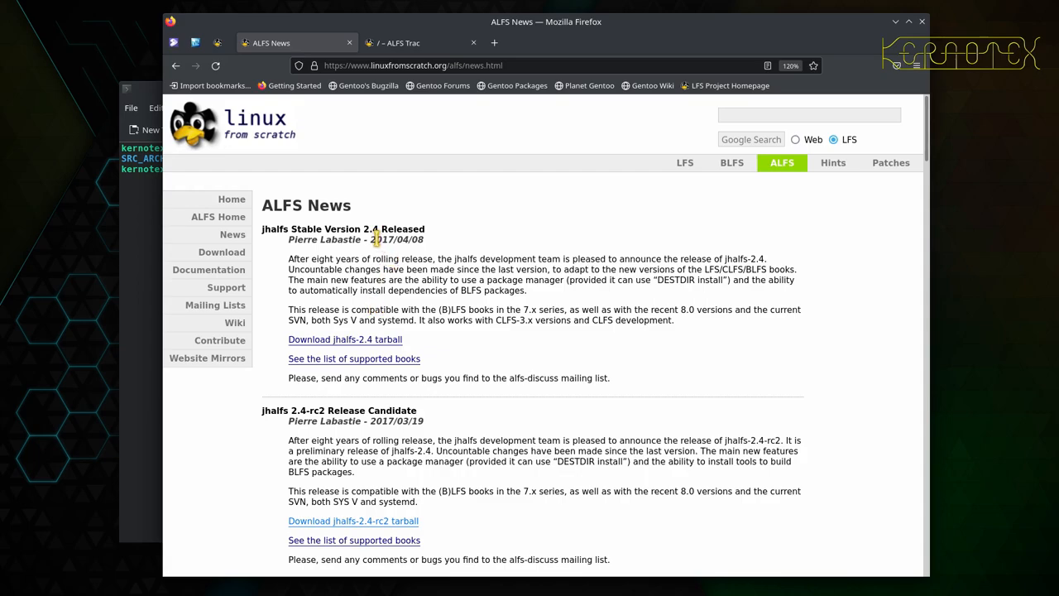
mouse_move(383, 239)
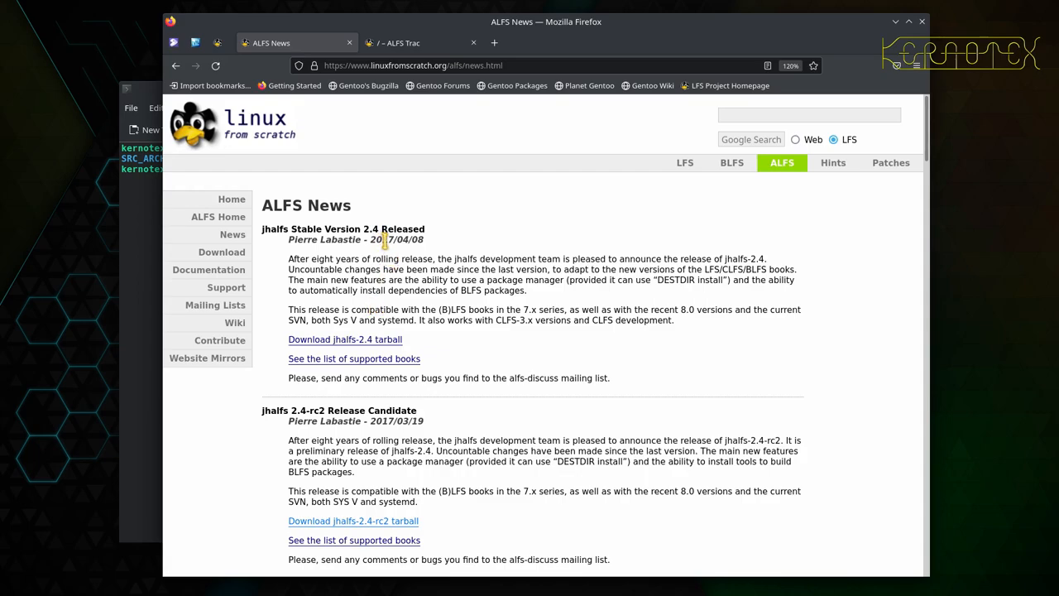
mouse_move(399, 367)
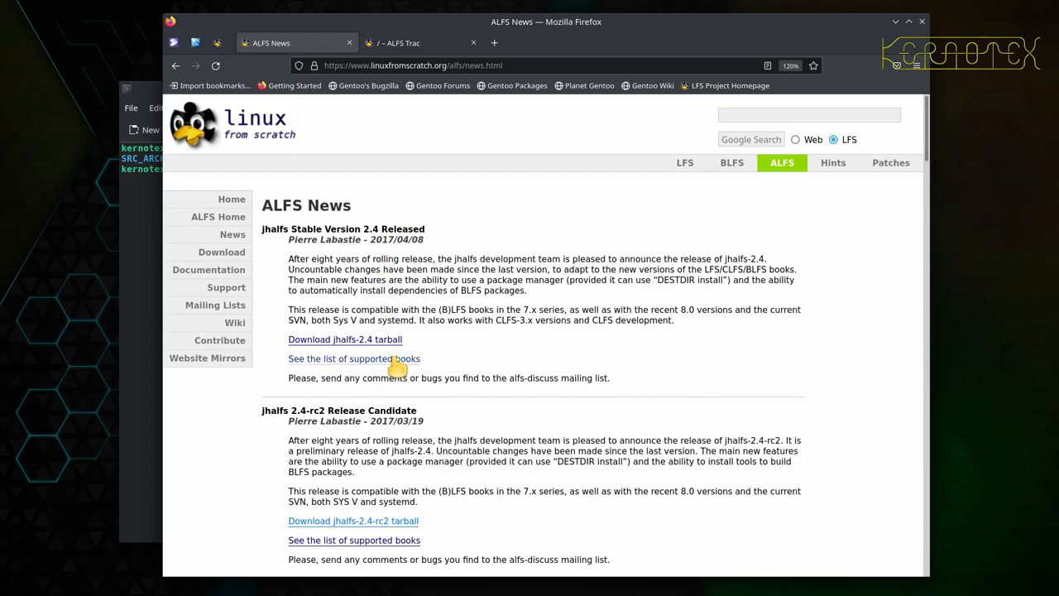
mouse_move(385, 370)
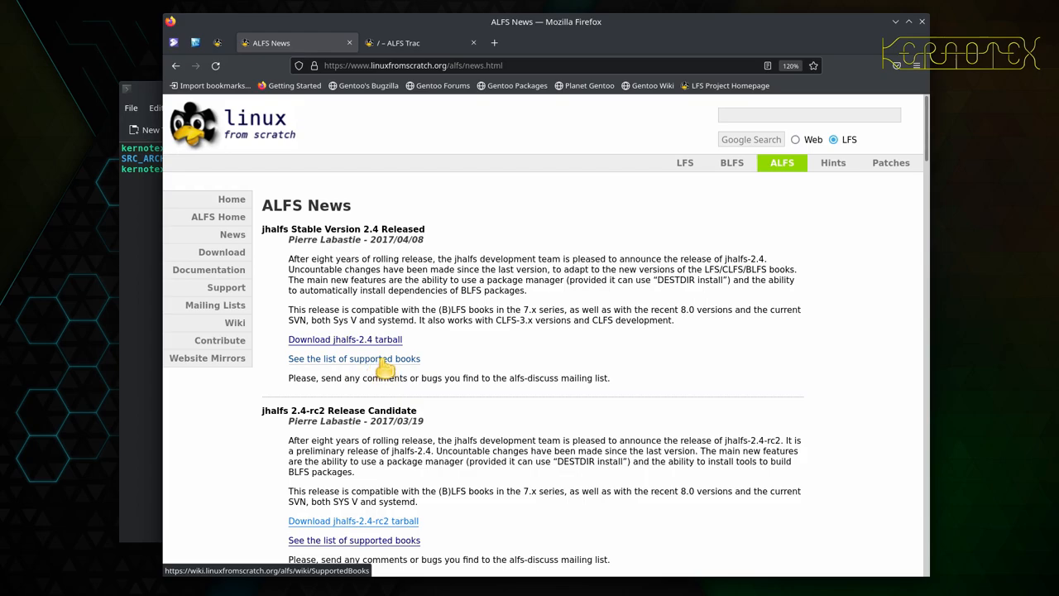
mouse_move(221, 252)
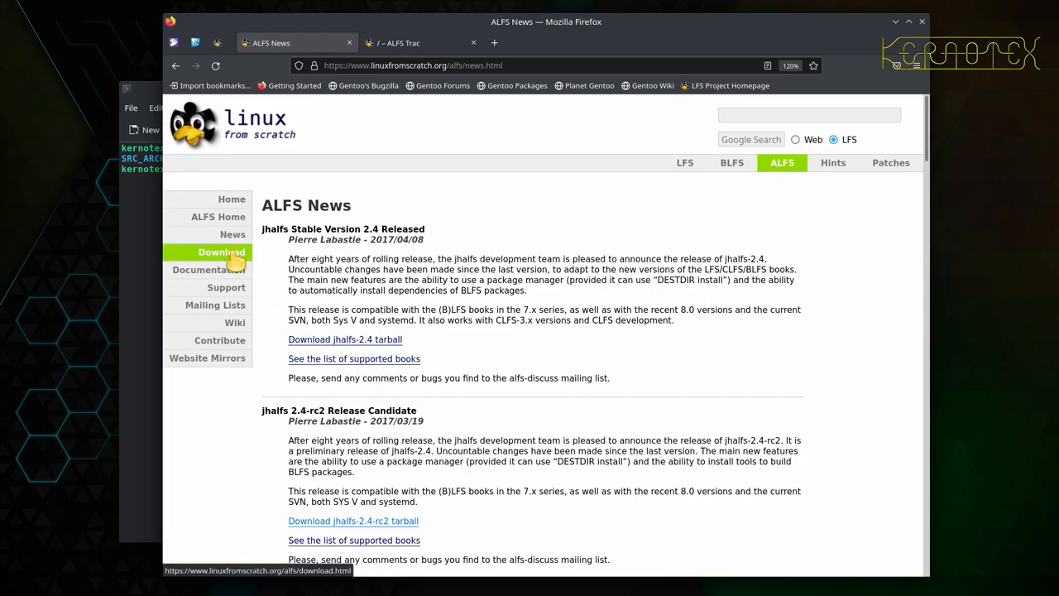
left_click(221, 252)
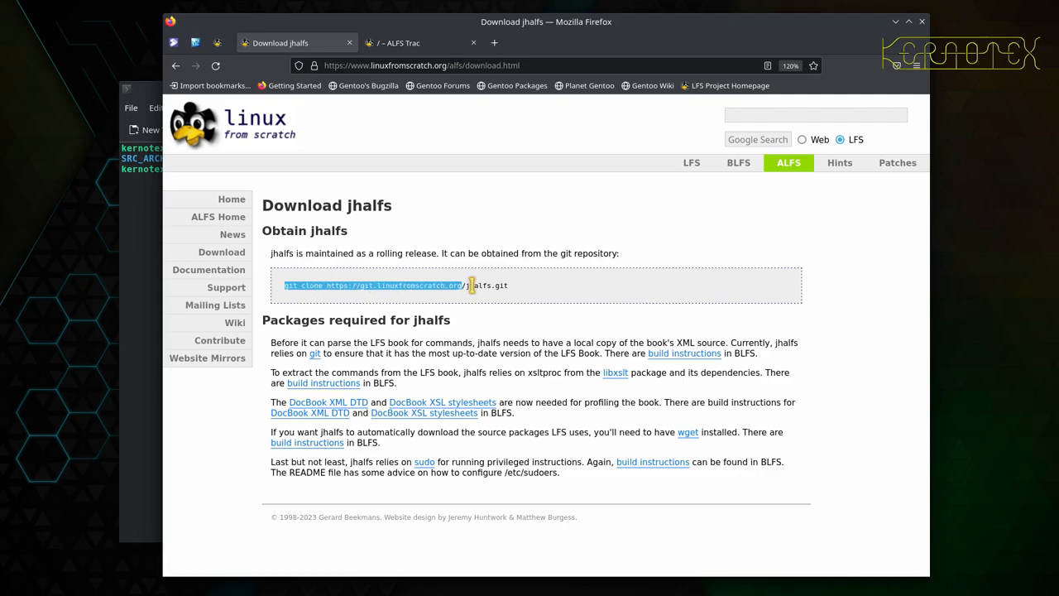
left_click_drag(472, 285, 513, 286)
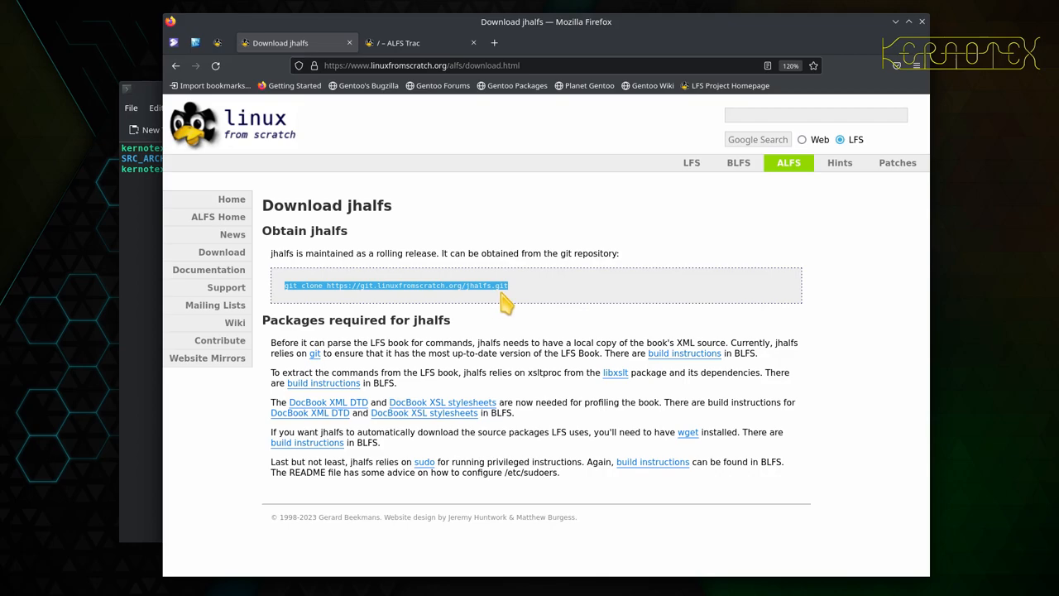
mouse_move(389, 346)
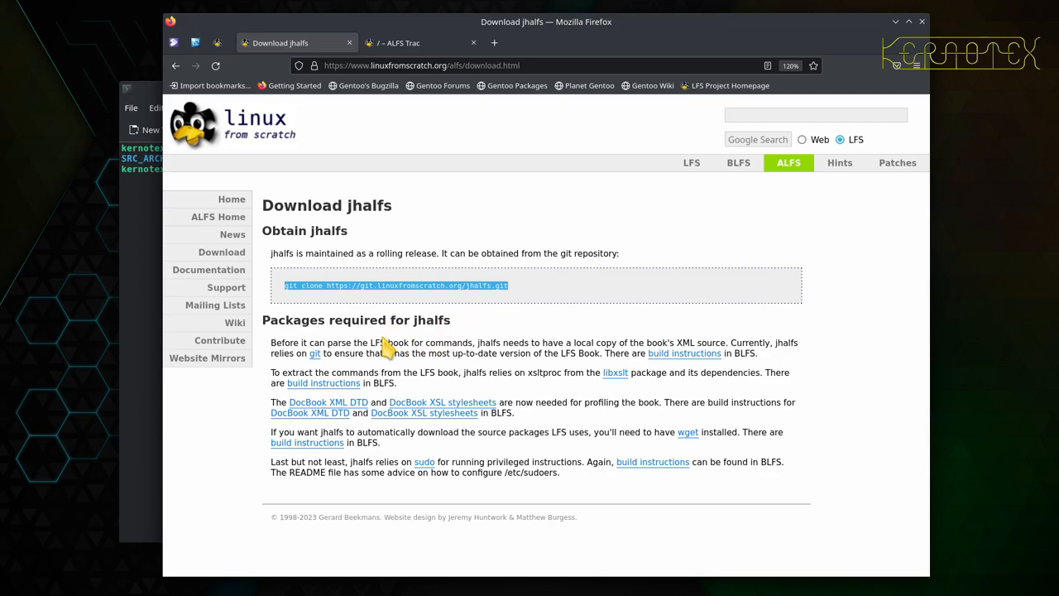
mouse_move(300, 342)
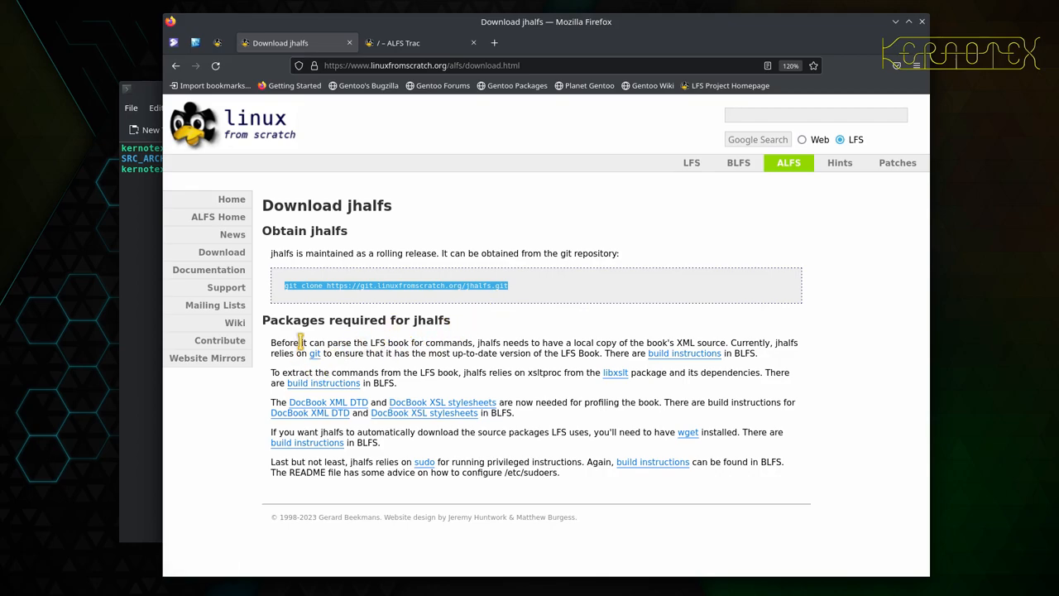
mouse_move(346, 349)
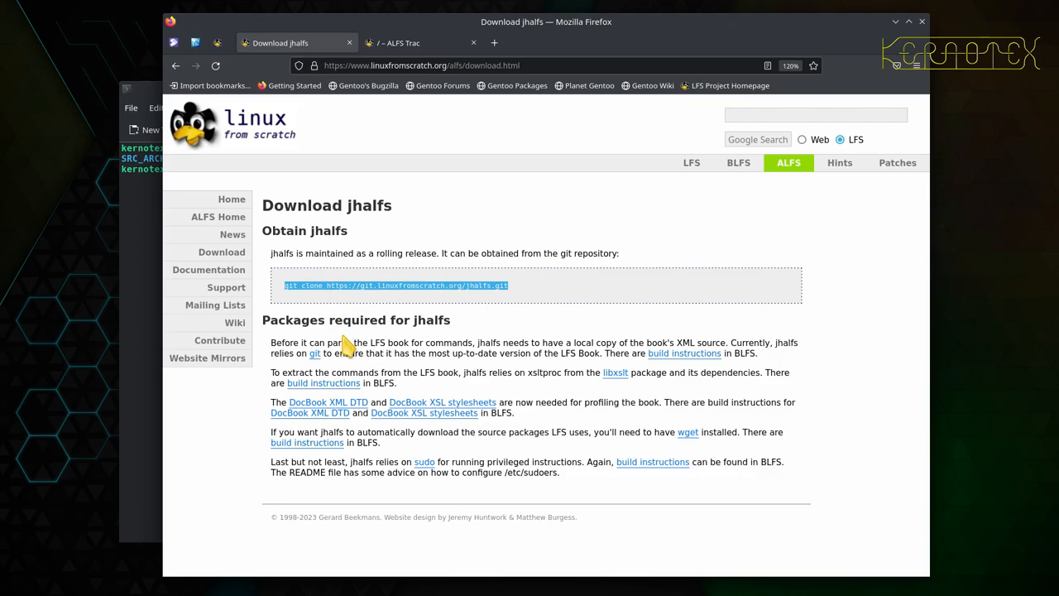
mouse_move(416, 323)
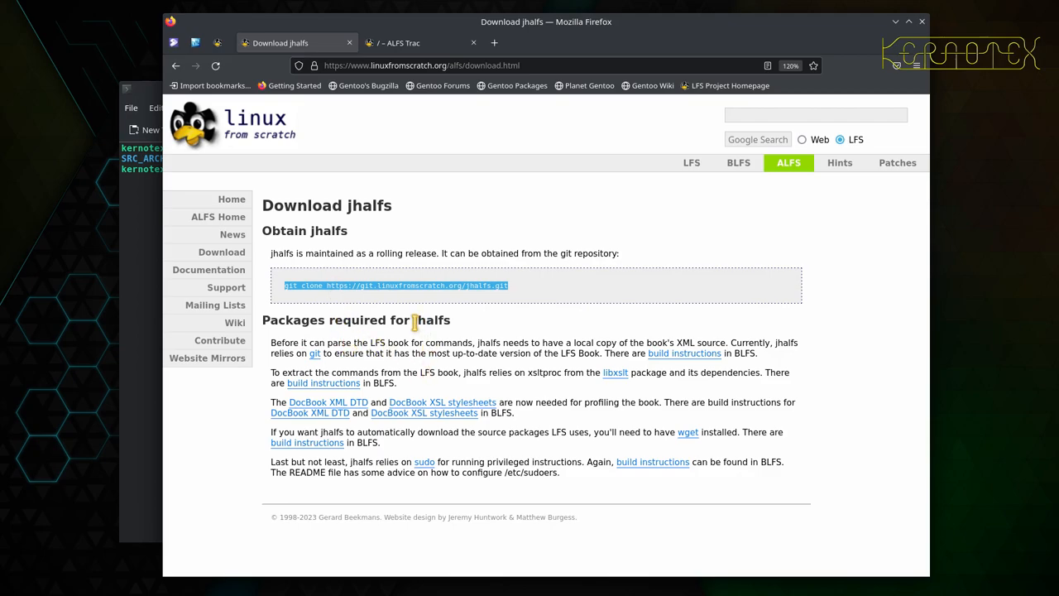
mouse_move(438, 320)
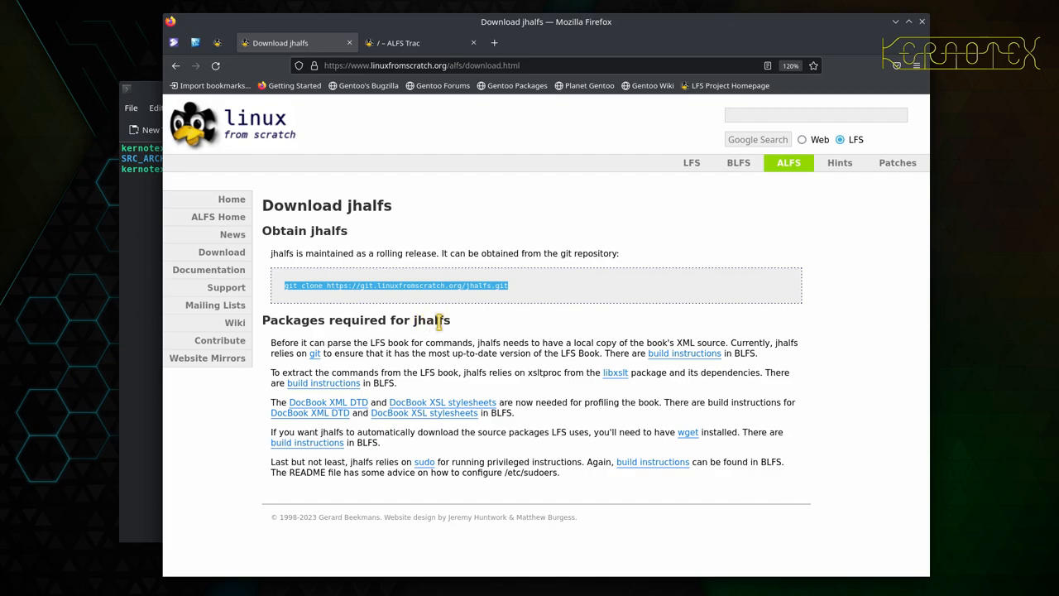
mouse_move(462, 331)
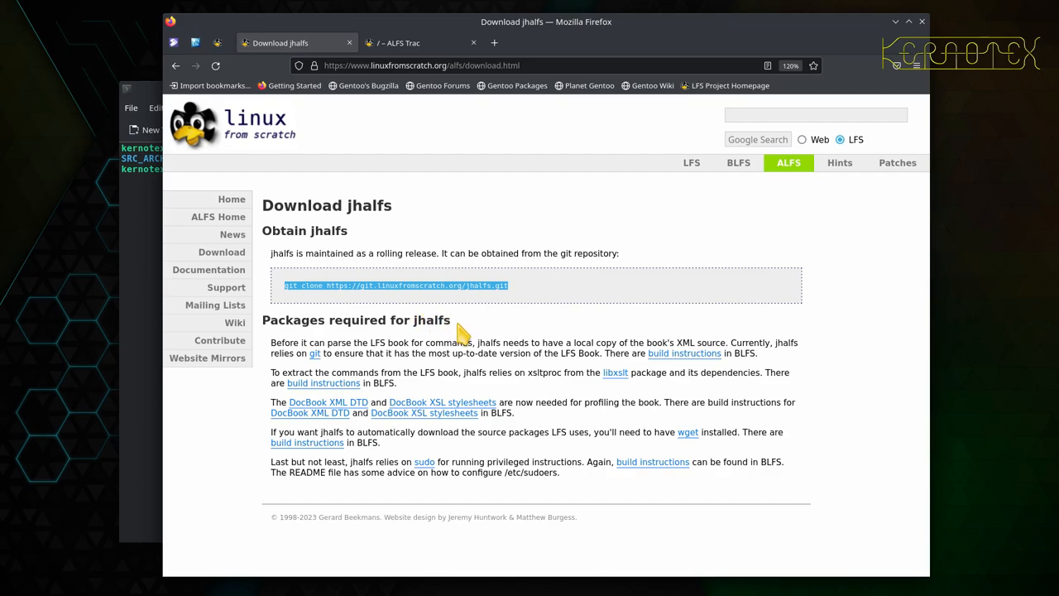
mouse_move(460, 331)
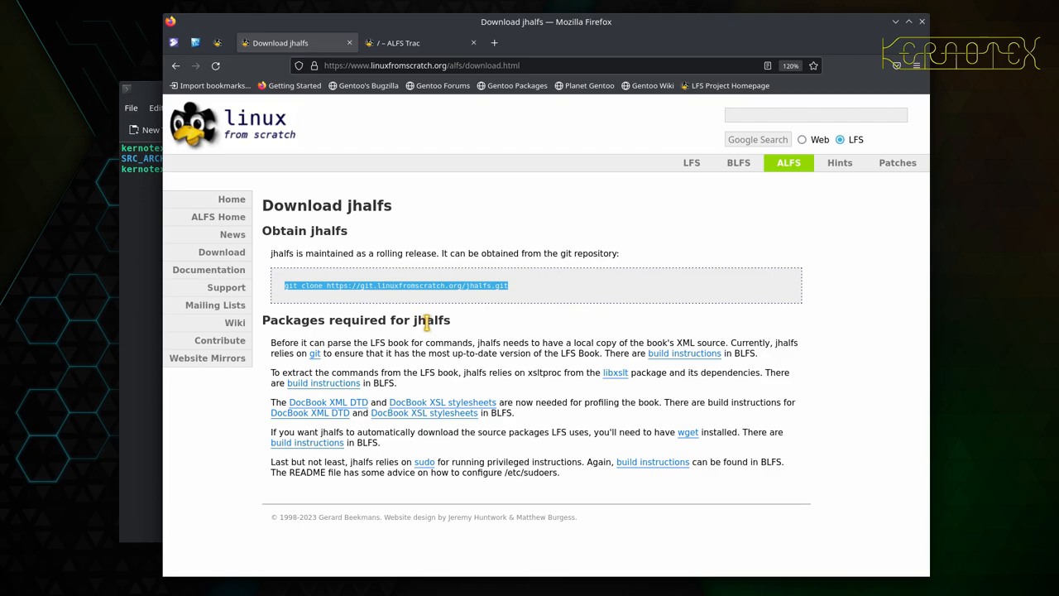
mouse_move(418, 322)
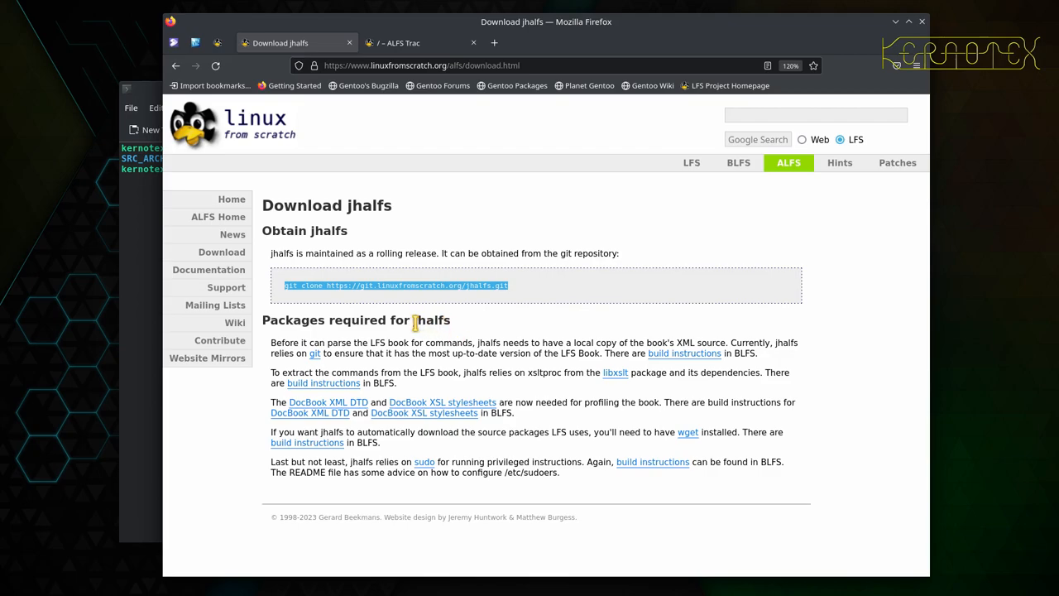
mouse_move(462, 331)
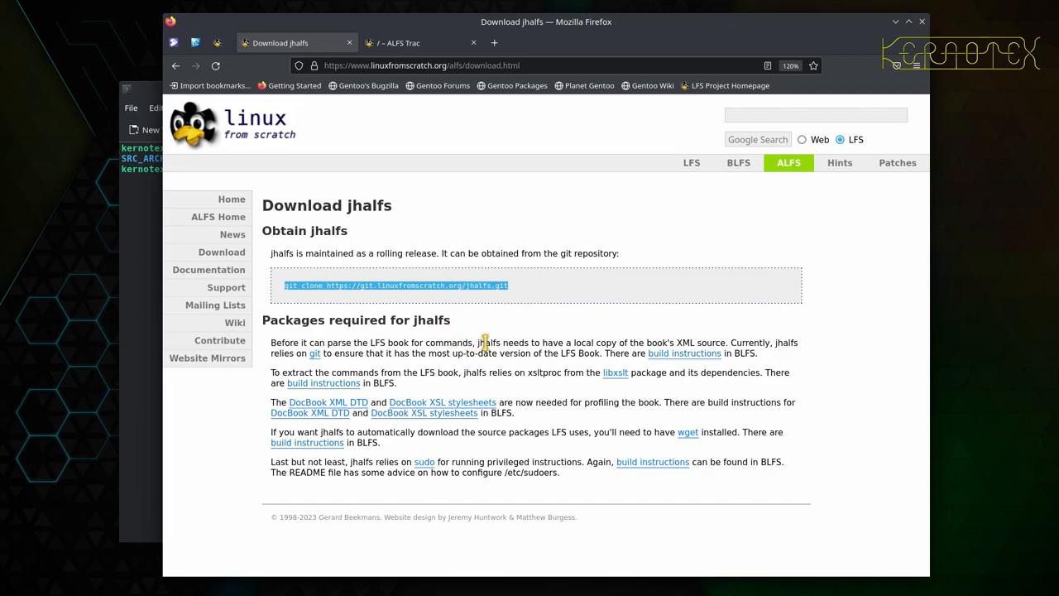
mouse_move(286, 302)
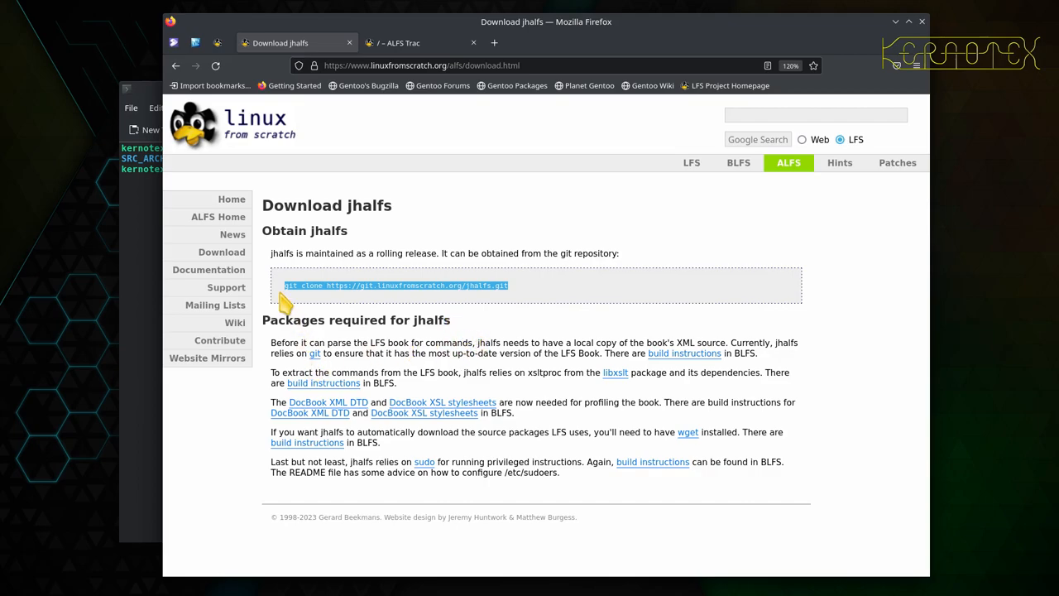
mouse_move(538, 296)
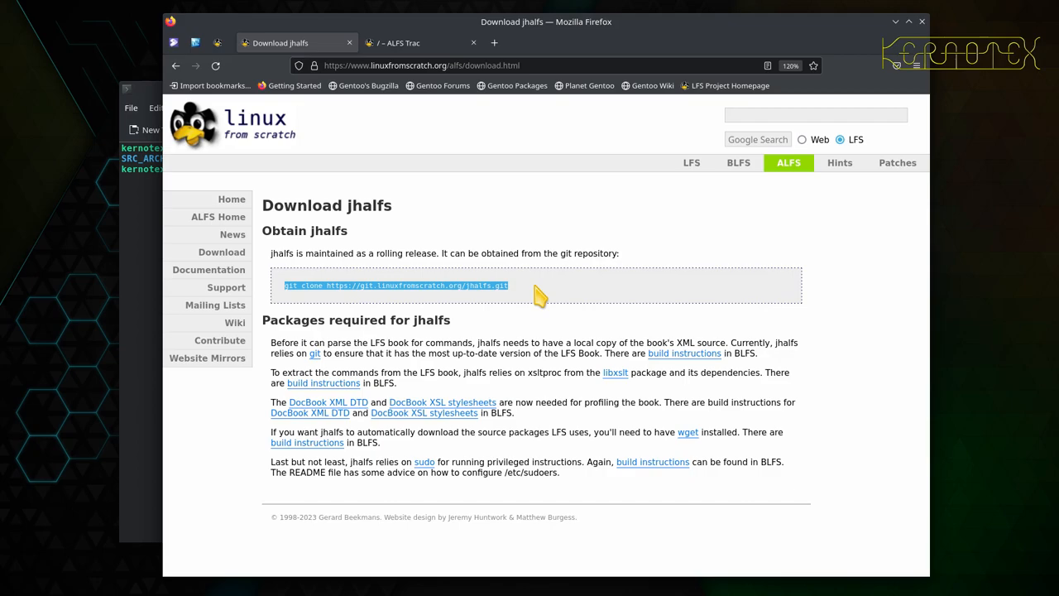
mouse_move(532, 354)
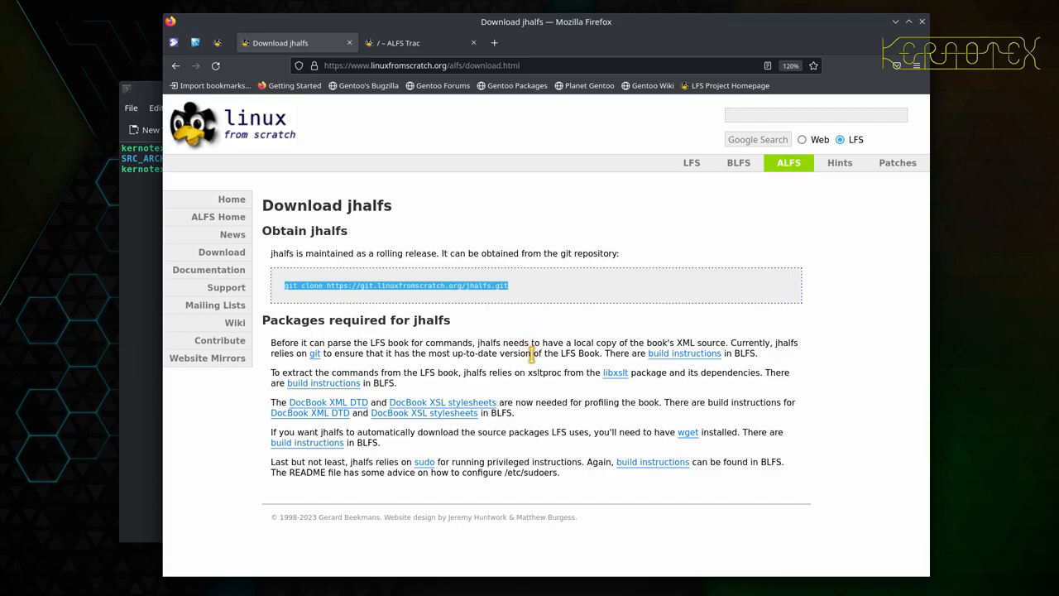
mouse_move(573, 400)
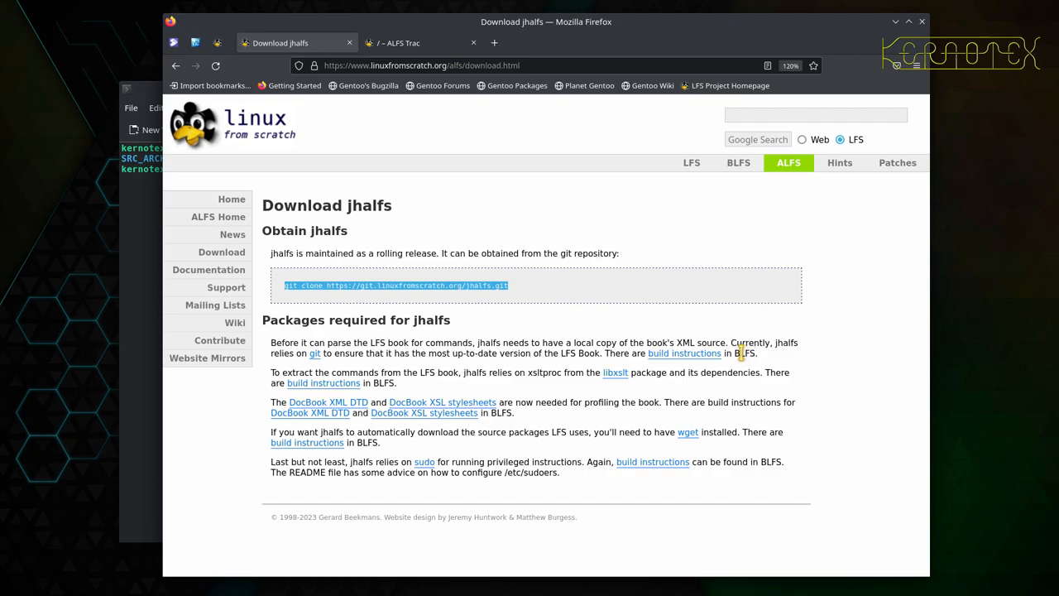
mouse_move(739, 352)
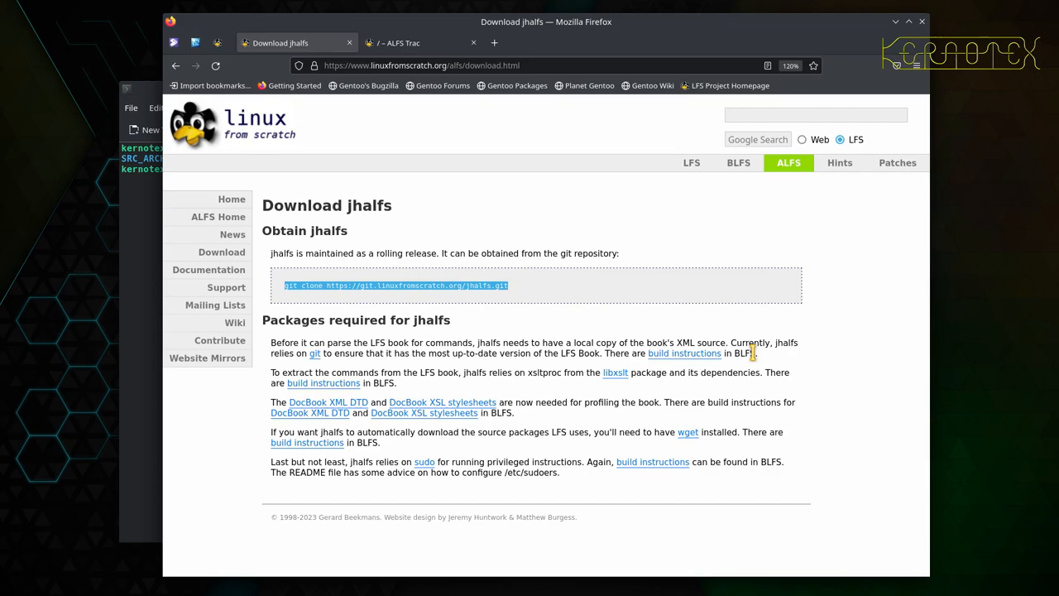
mouse_move(615, 372)
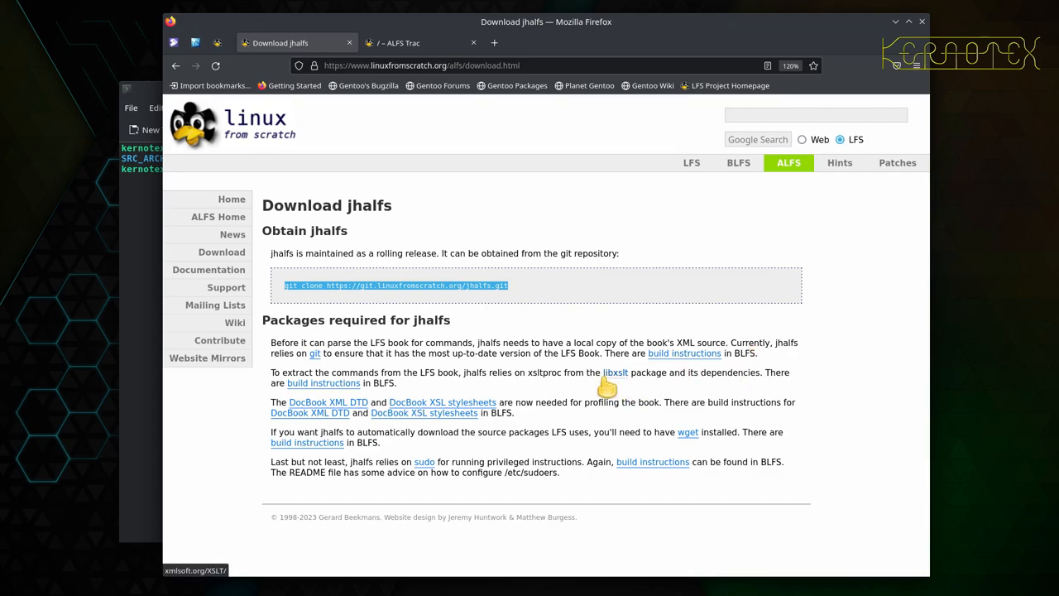
mouse_move(644, 378)
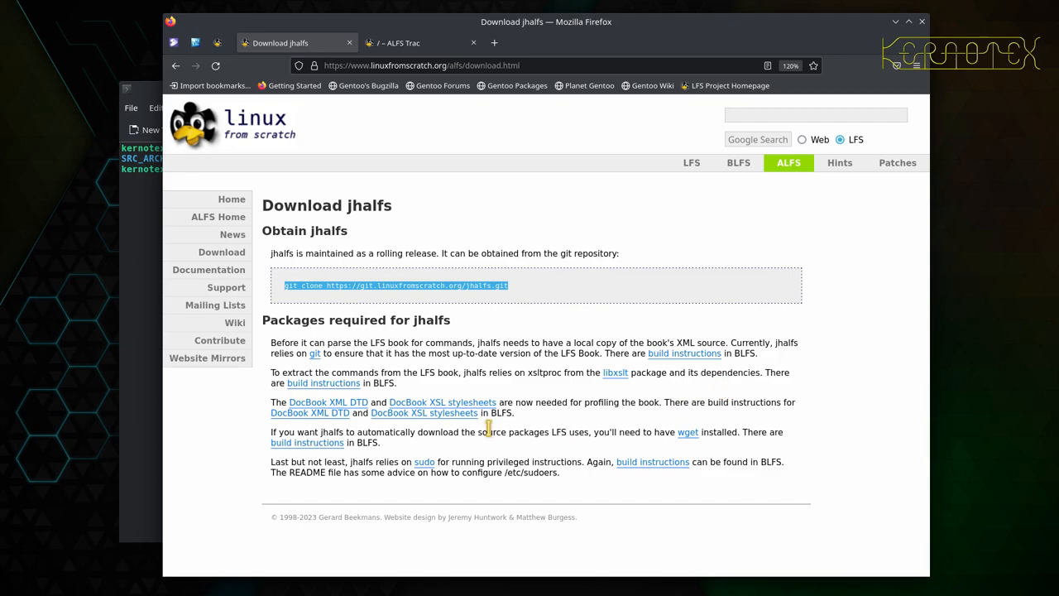
mouse_move(310, 412)
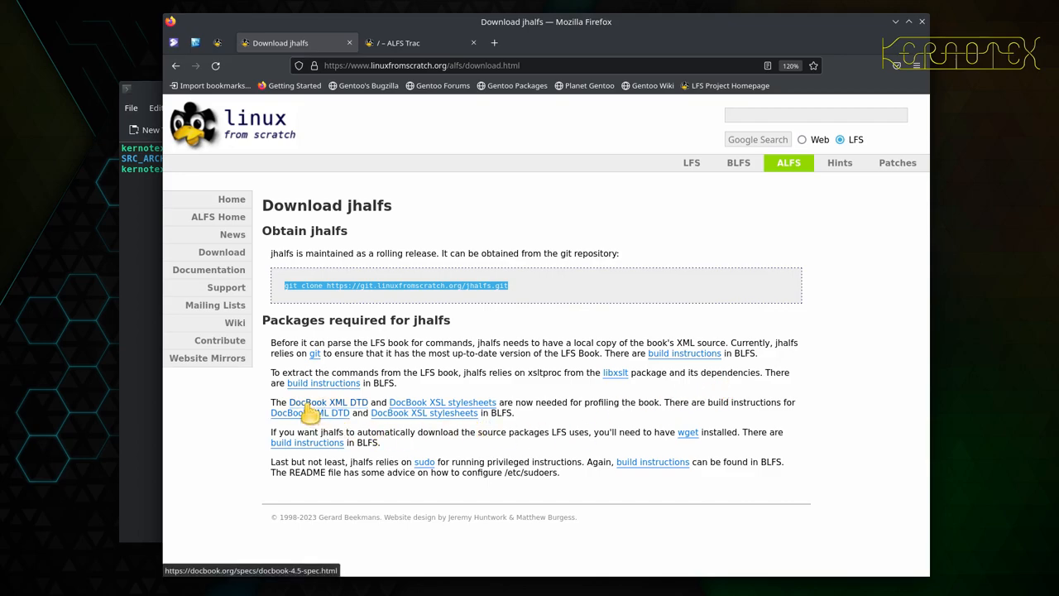
mouse_move(363, 411)
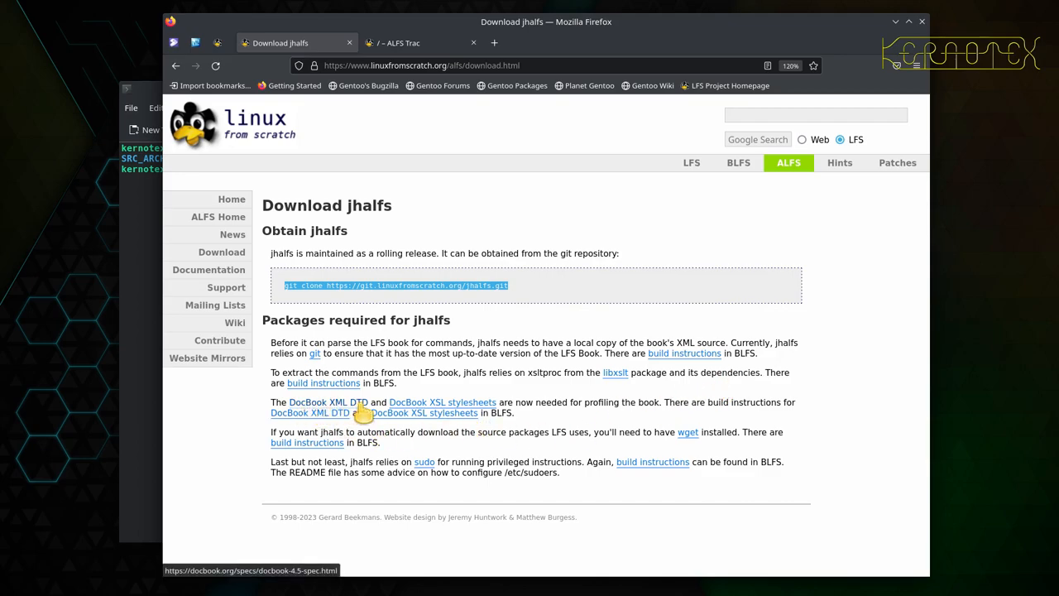
mouse_move(424, 412)
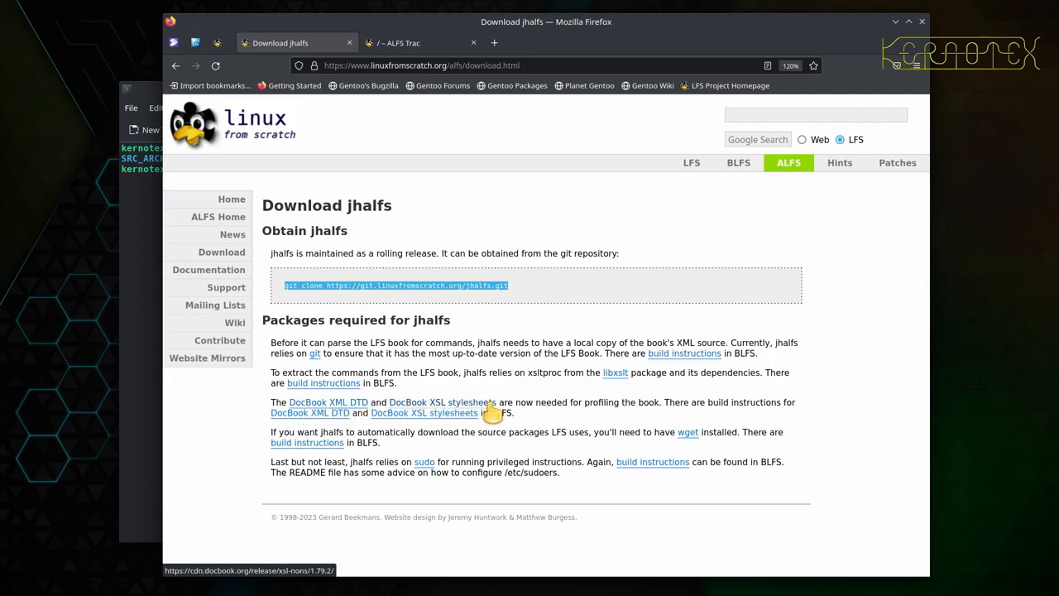
mouse_move(687, 432)
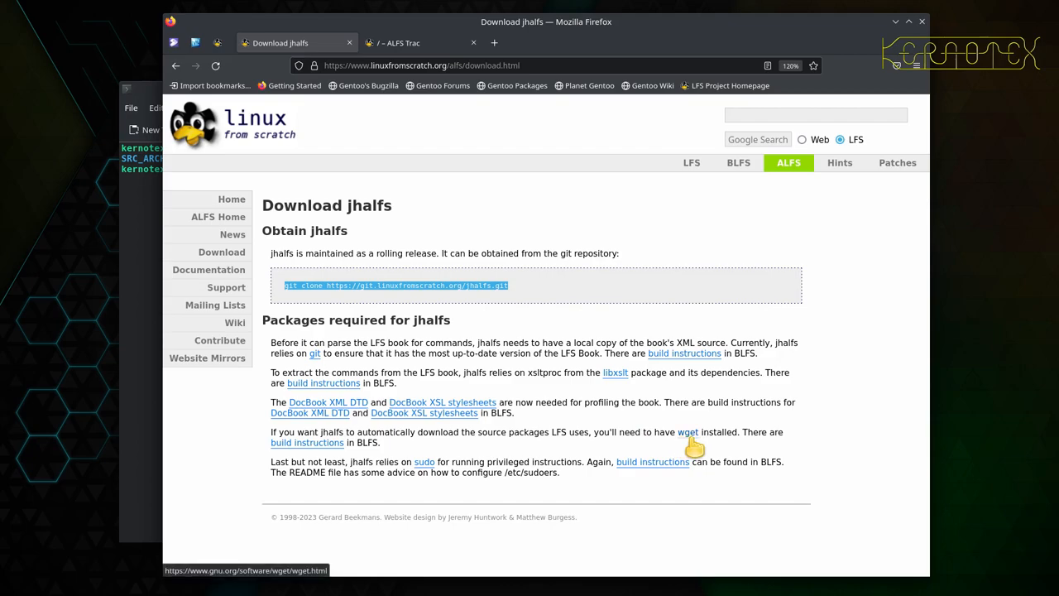
mouse_move(483, 462)
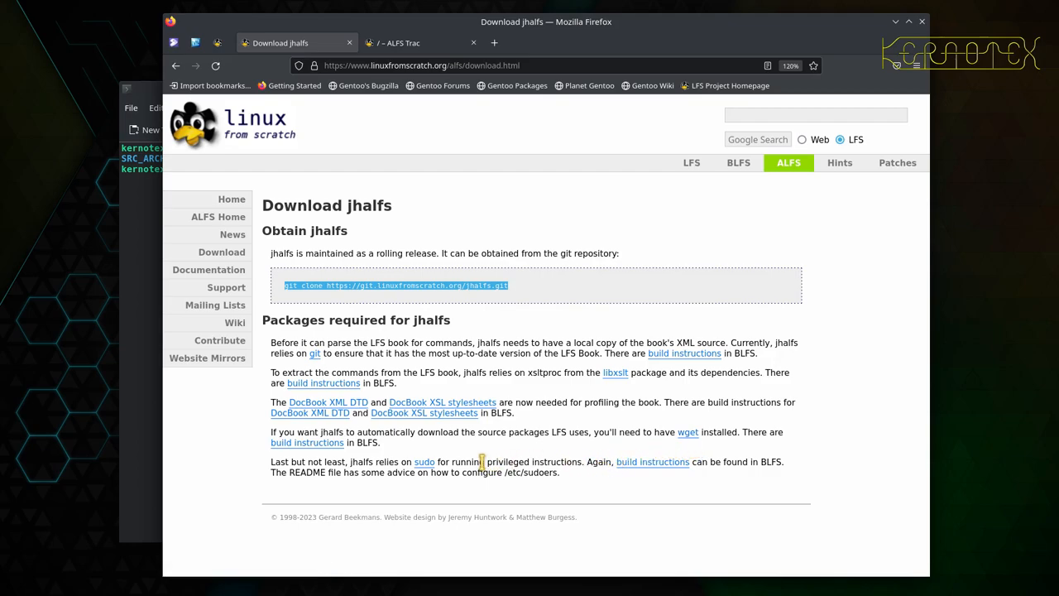
mouse_move(456, 450)
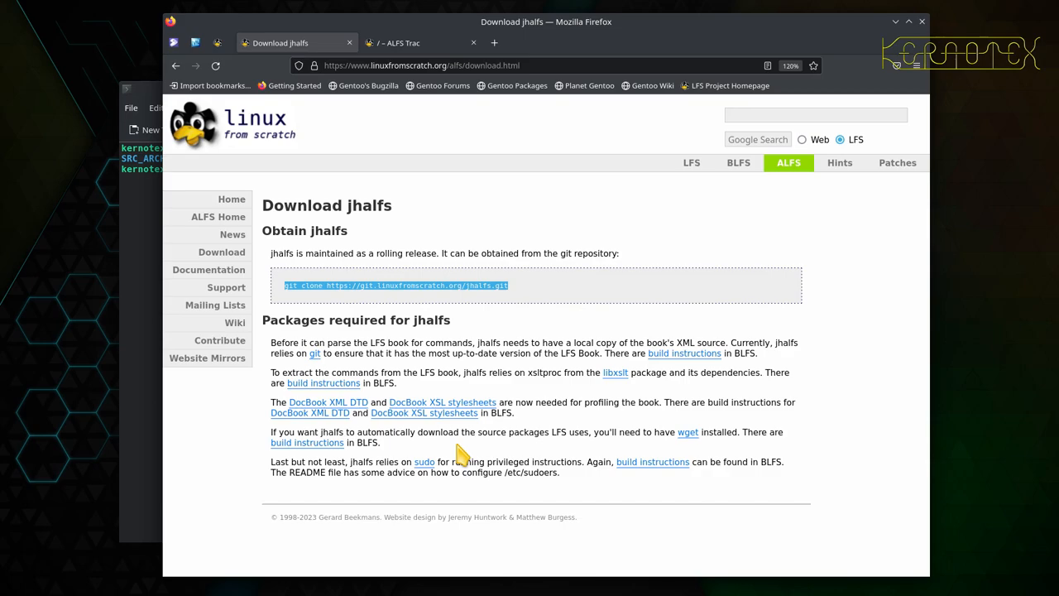
Step: Go from the Download page to the ALFS Documentation page via the sidebar
left_click(208, 269)
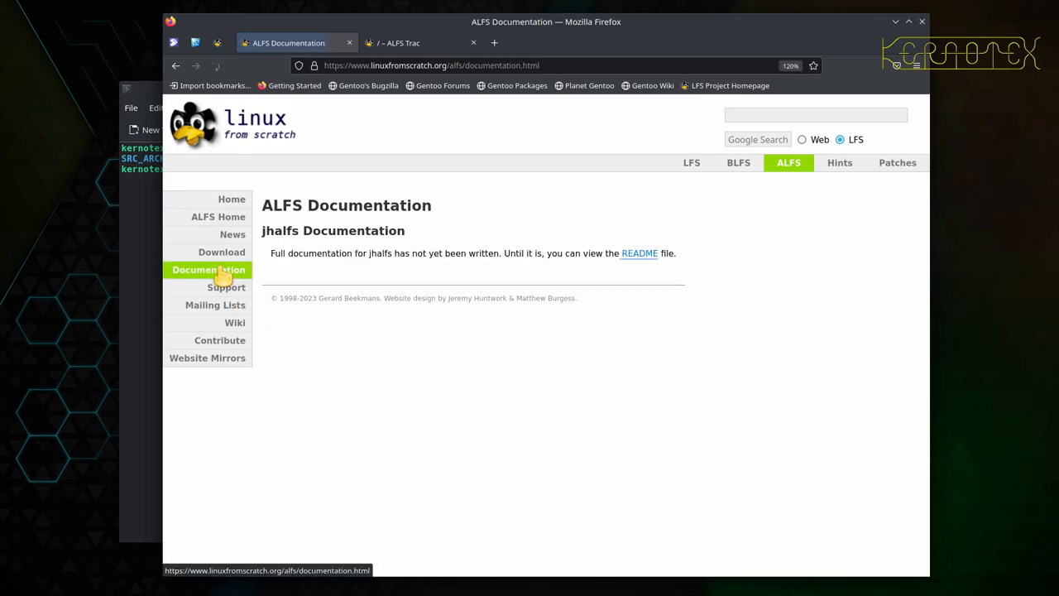
mouse_move(661, 267)
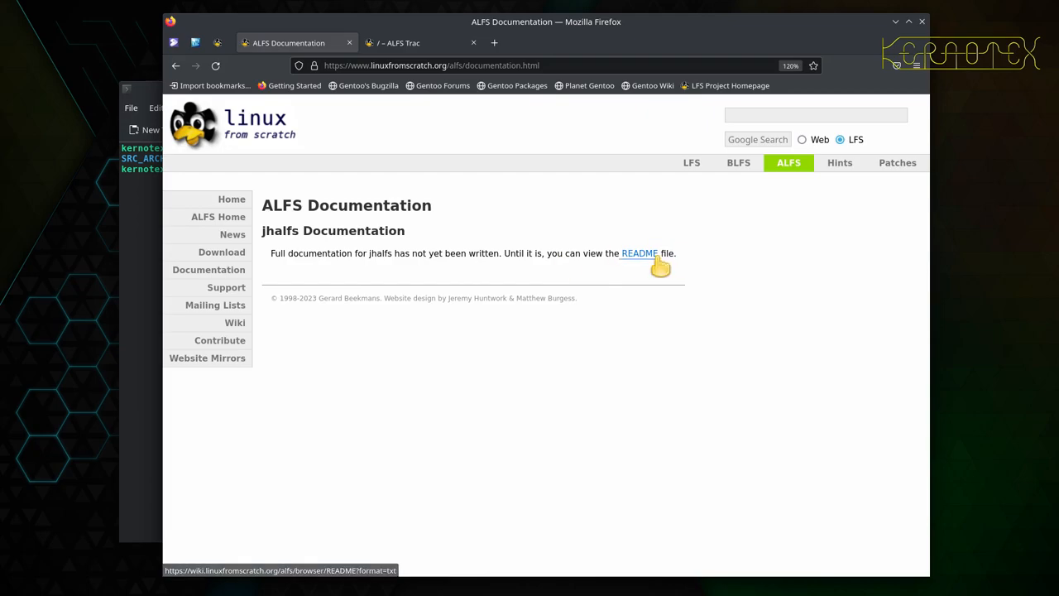
mouse_move(646, 265)
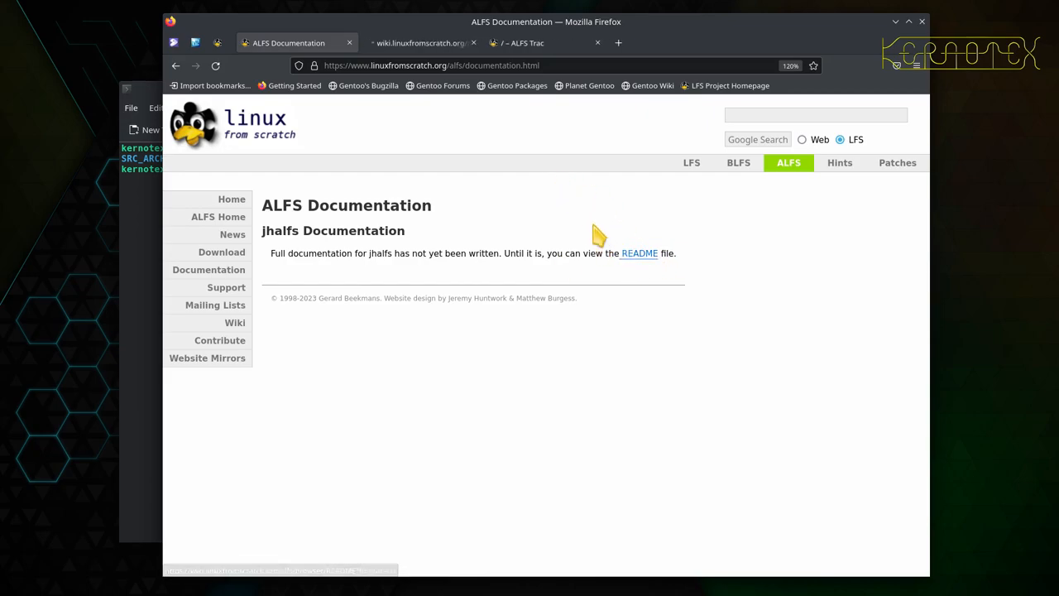
left_click(638, 254)
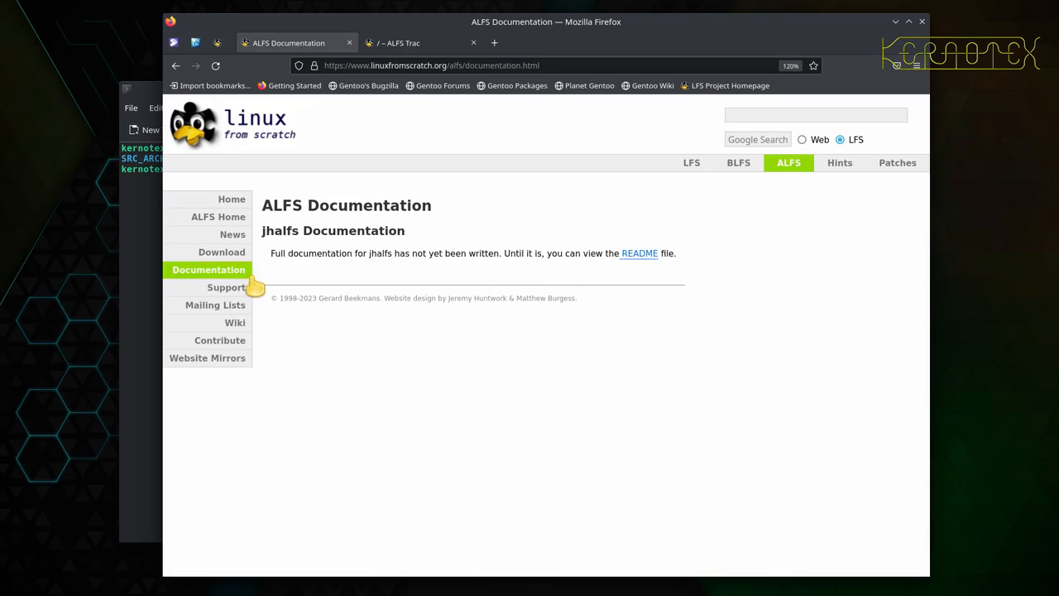
Step: Visit the LFS Support page, then return to the ALFS project homepage
left_click(226, 287)
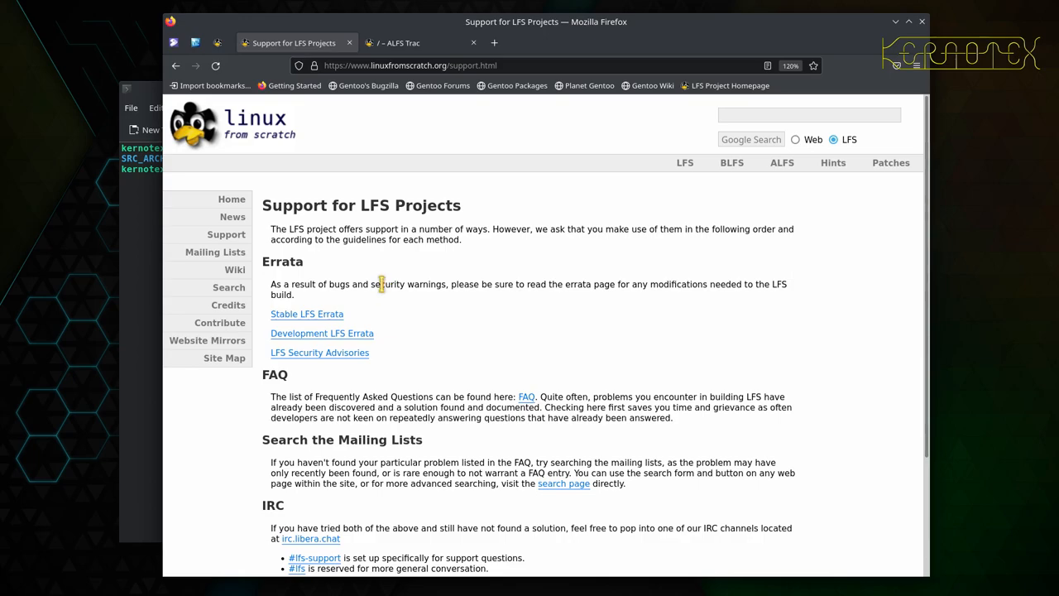
mouse_move(398, 331)
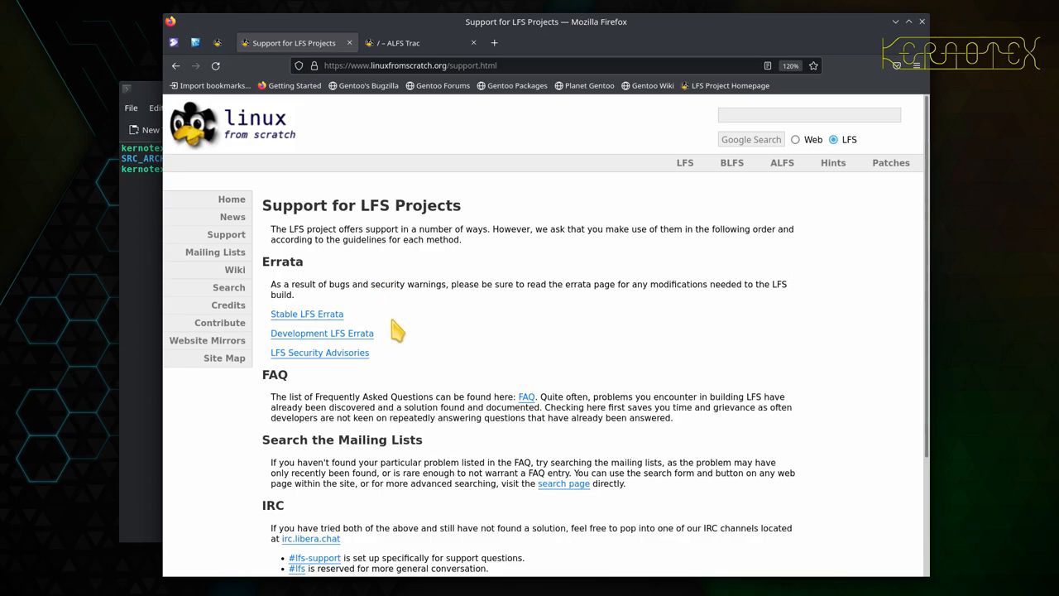
mouse_move(472, 282)
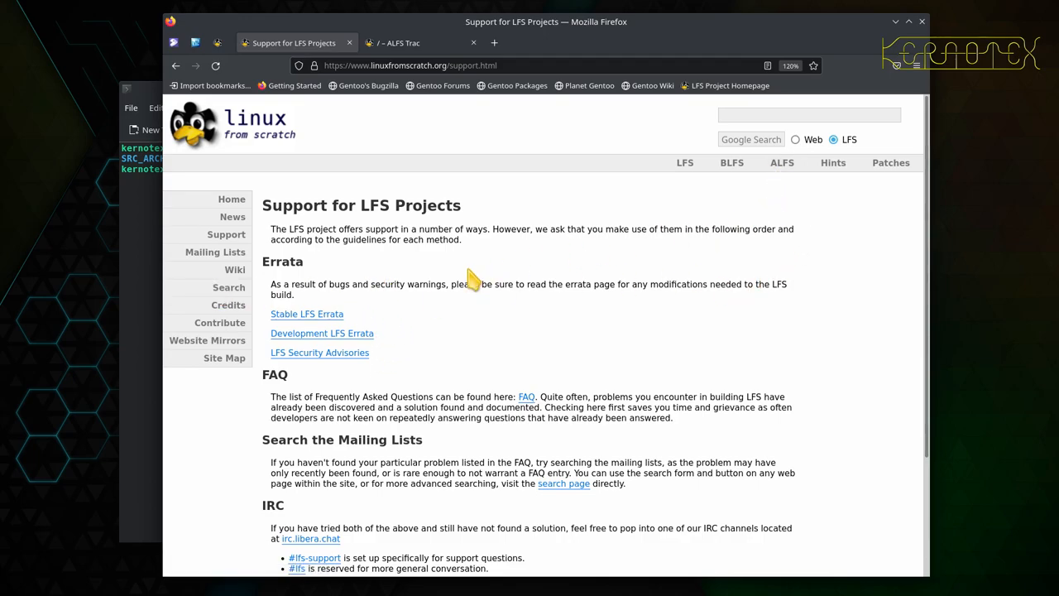
left_click(215, 66)
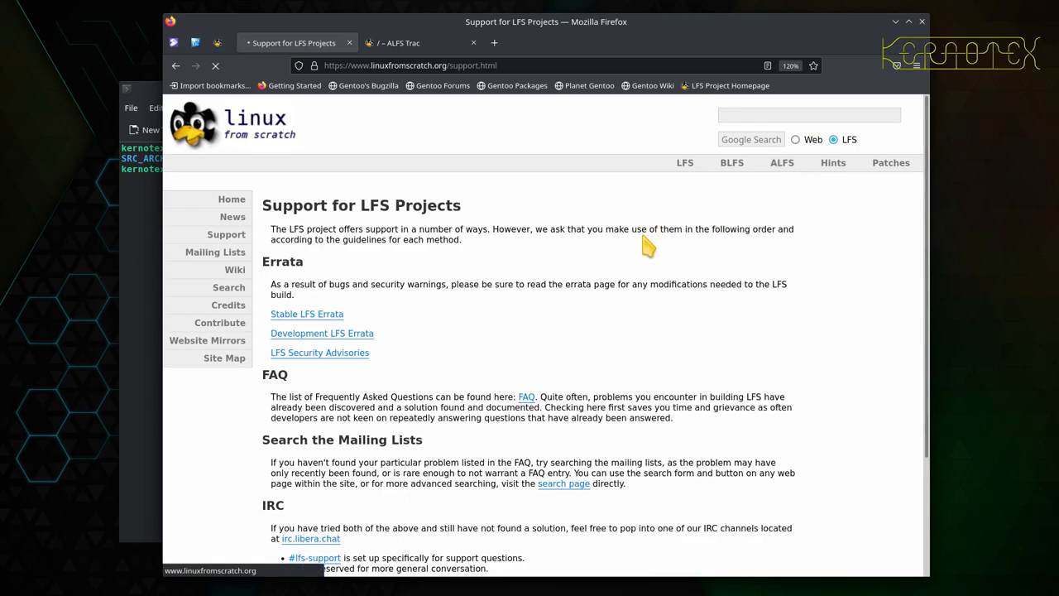
left_click(781, 162)
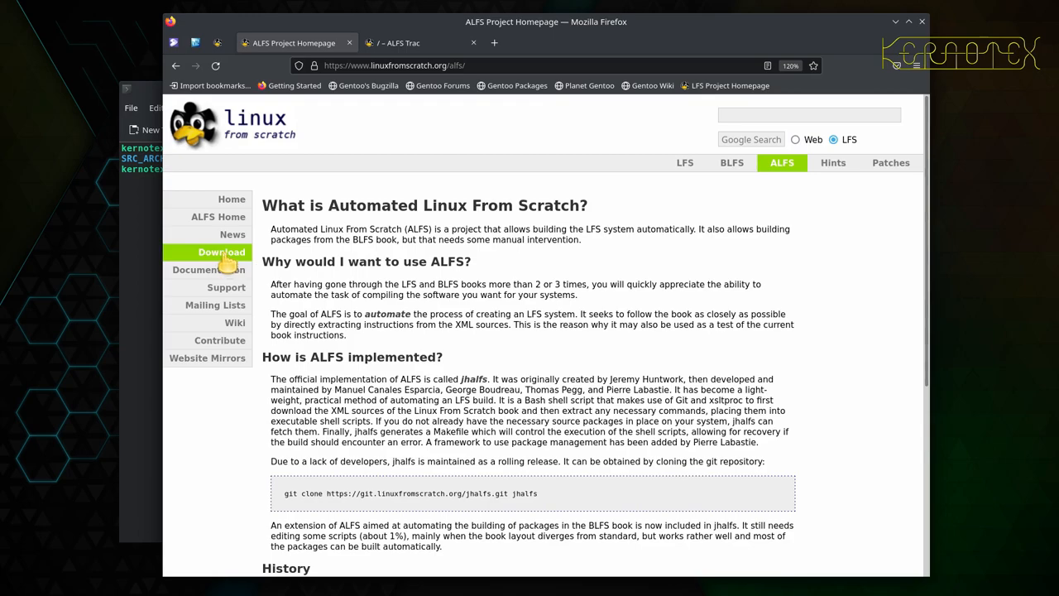
Step: Return to the Download jhalfs page via the ALFS sidebar
left_click(221, 252)
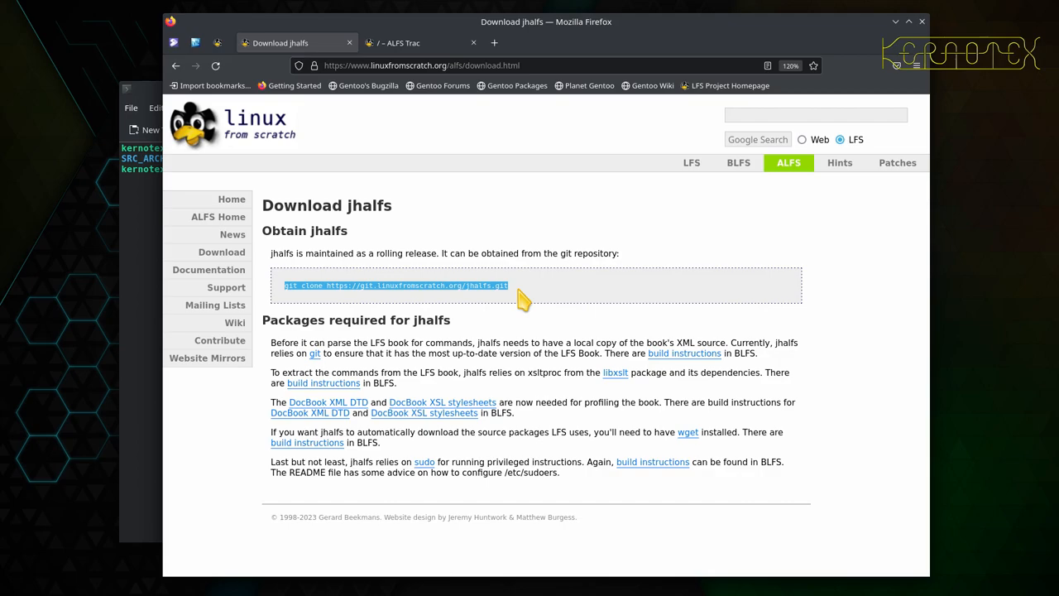
mouse_move(494, 198)
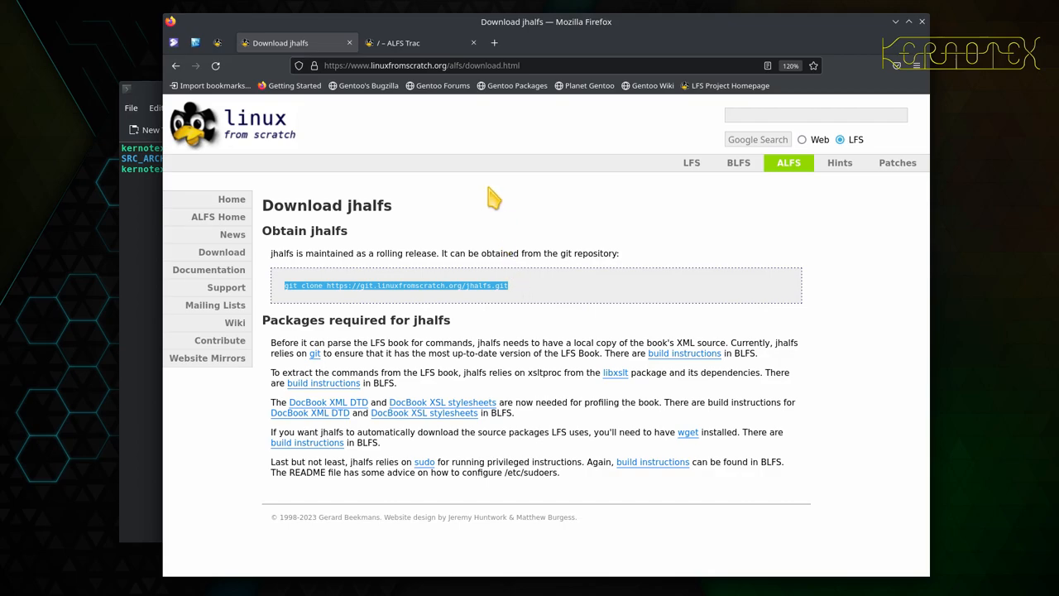
left_click(402, 42)
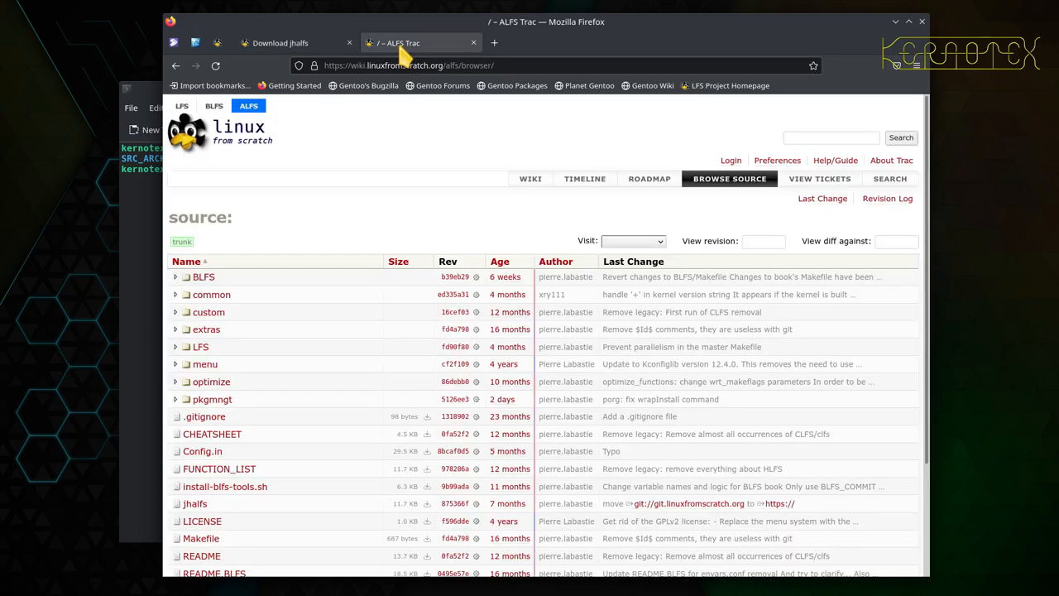
mouse_move(425, 192)
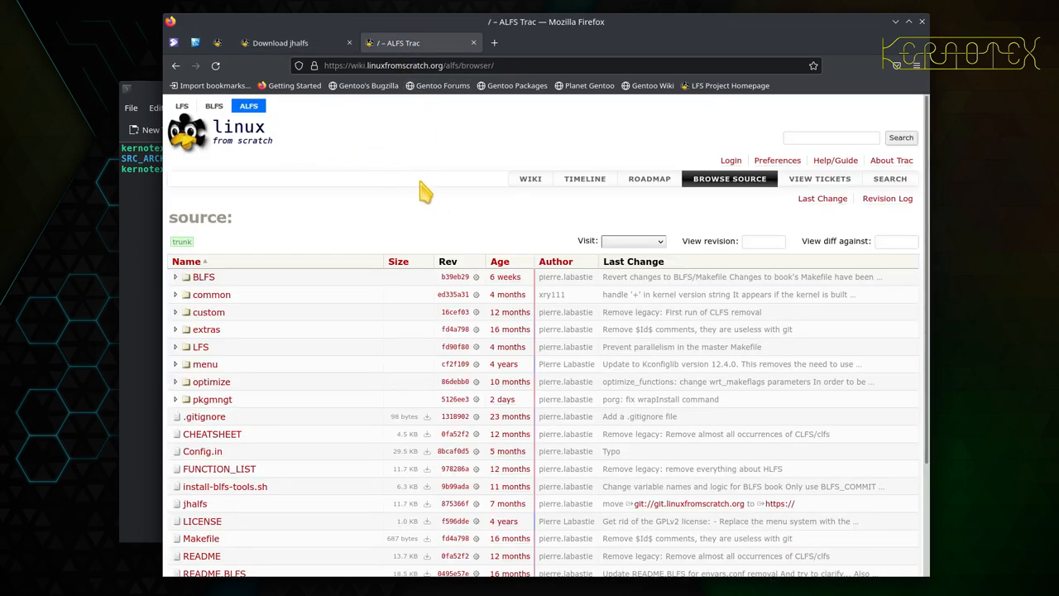
mouse_move(474, 214)
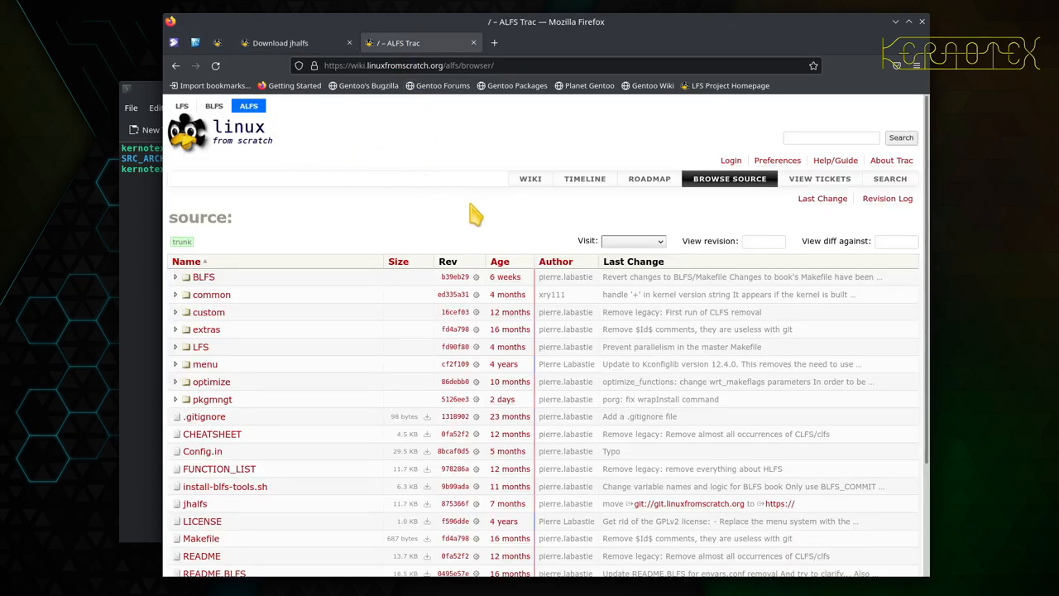
mouse_move(464, 194)
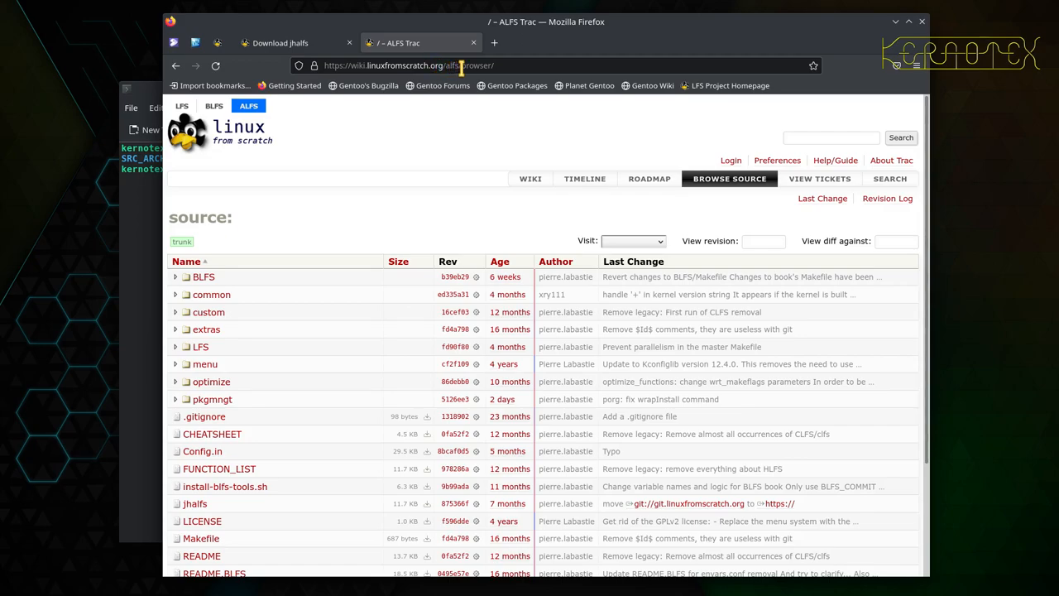
mouse_move(461, 241)
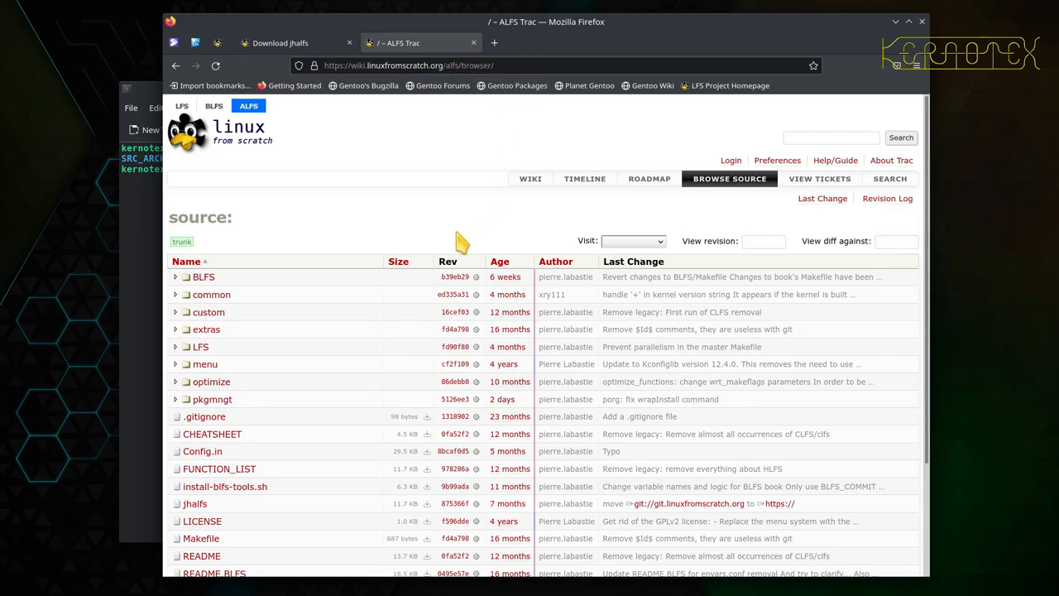
scroll("down", 3)
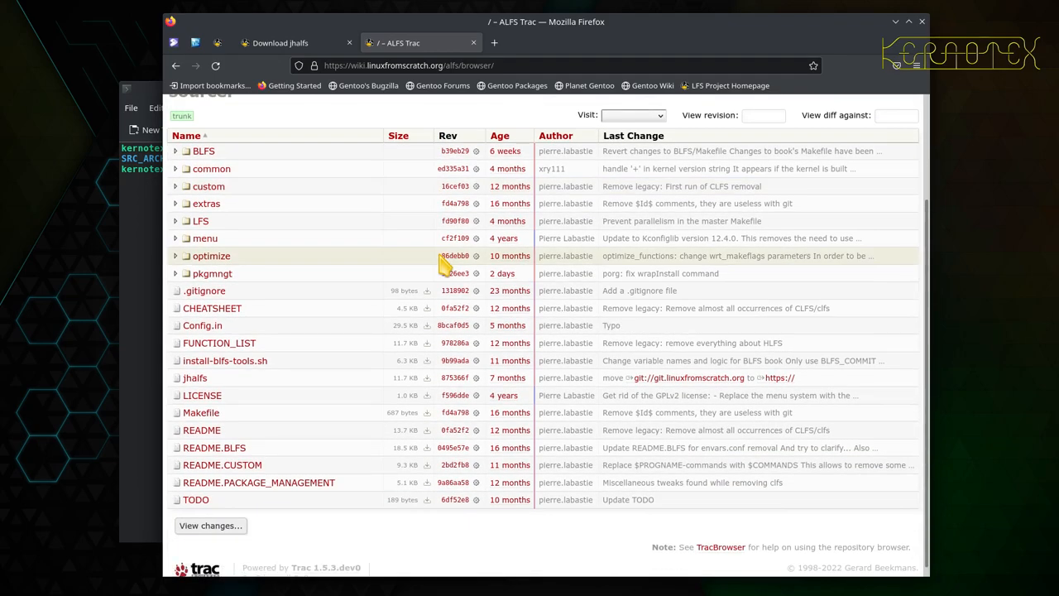
mouse_move(342, 315)
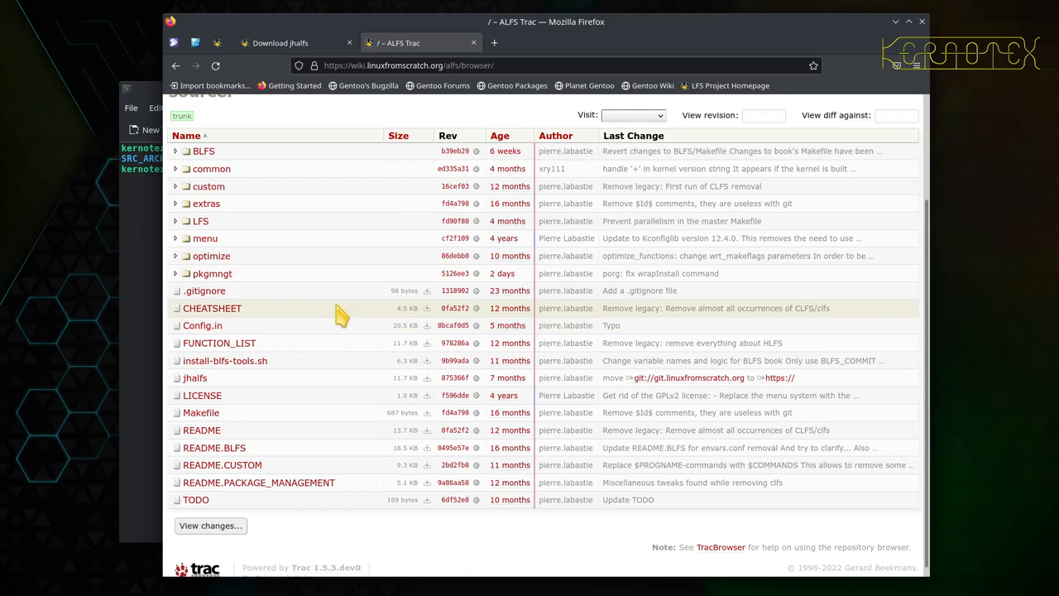
mouse_move(234, 343)
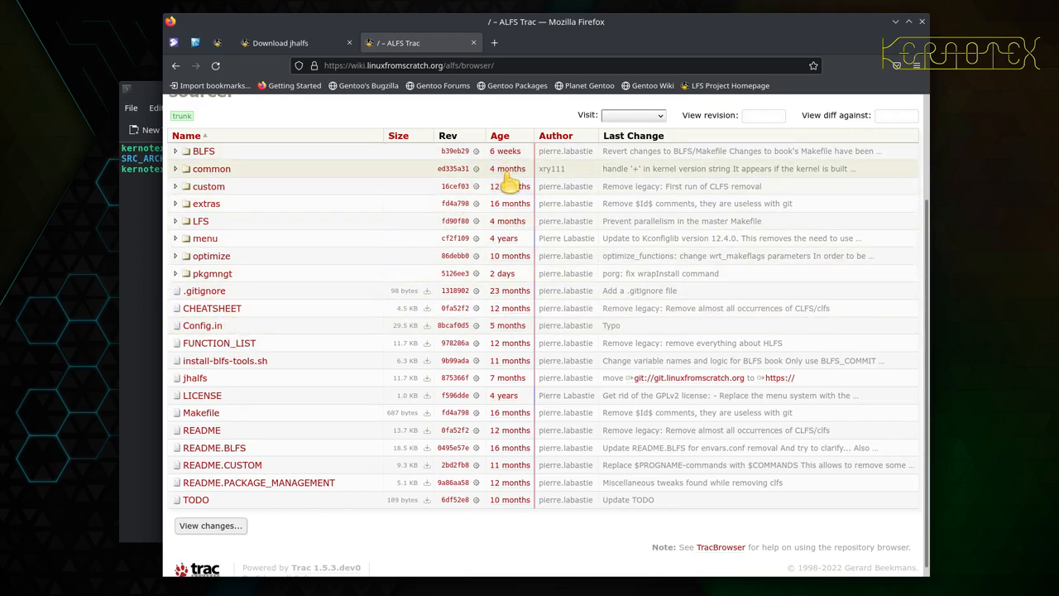
mouse_move(516, 285)
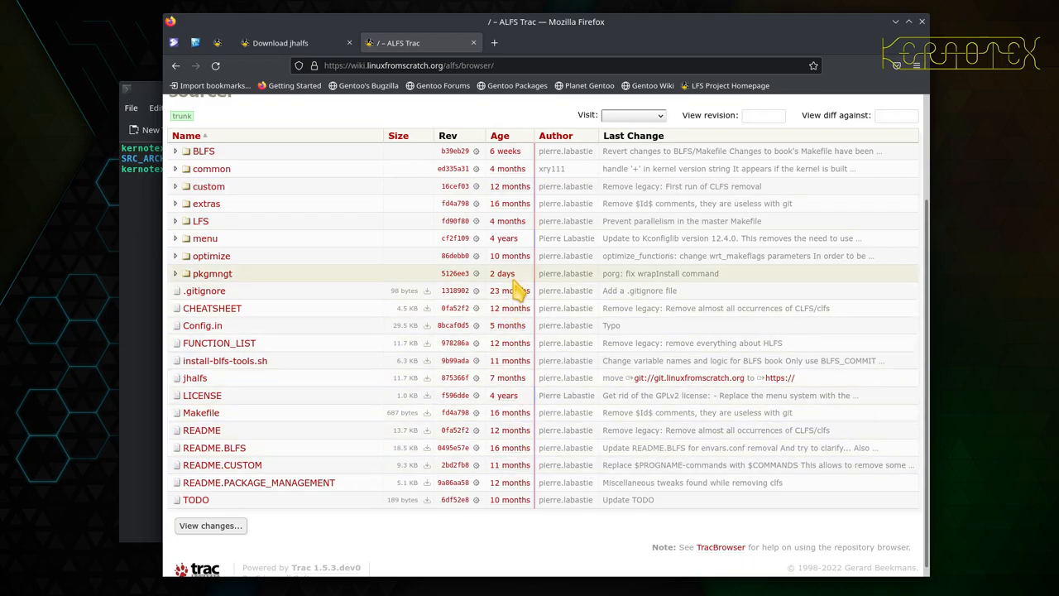
mouse_move(497, 290)
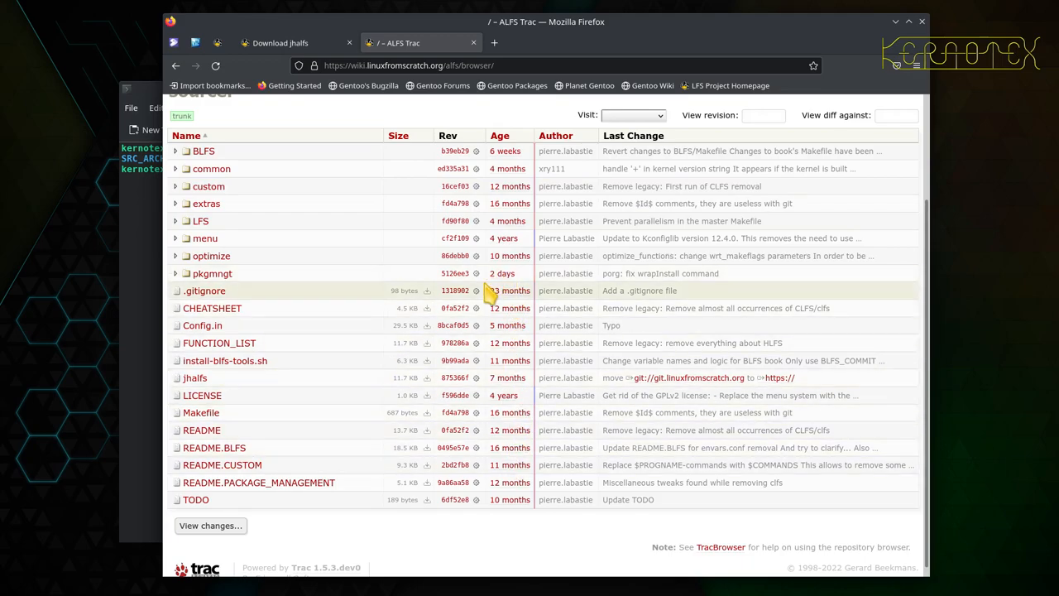
mouse_move(484, 273)
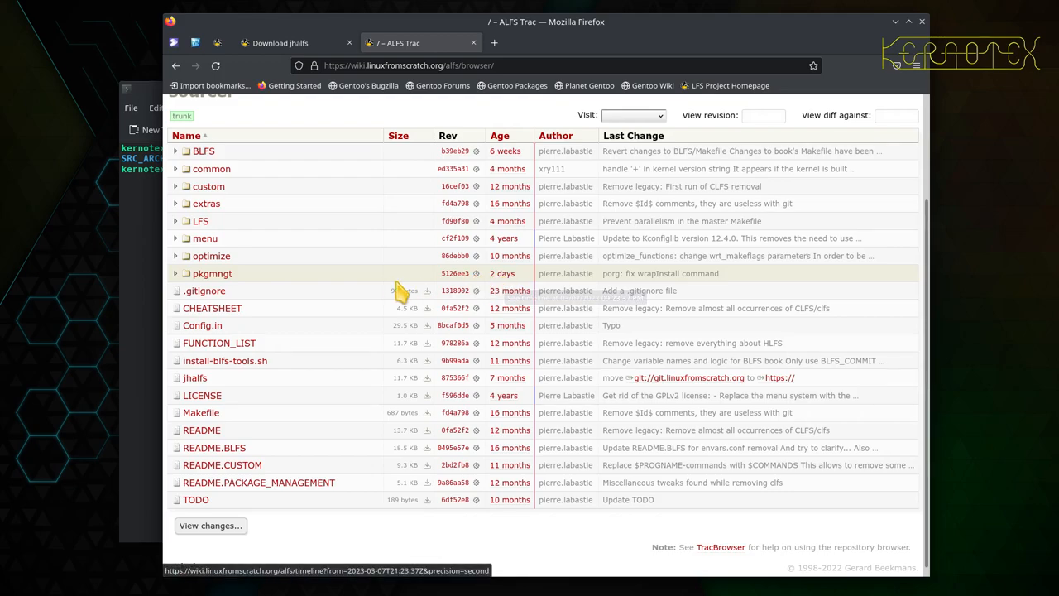
mouse_move(501, 279)
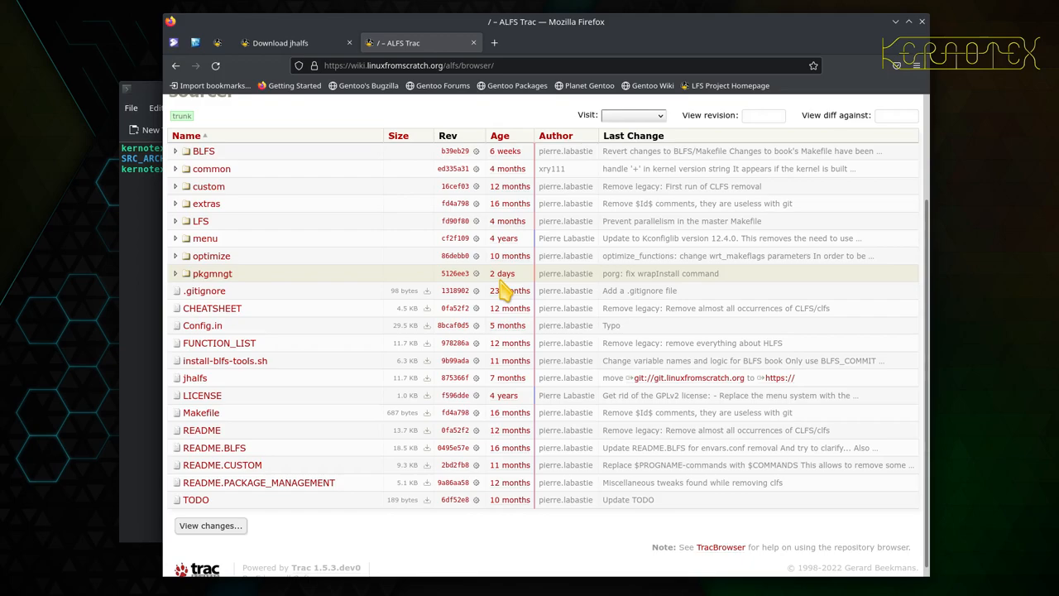
scroll("up", 3)
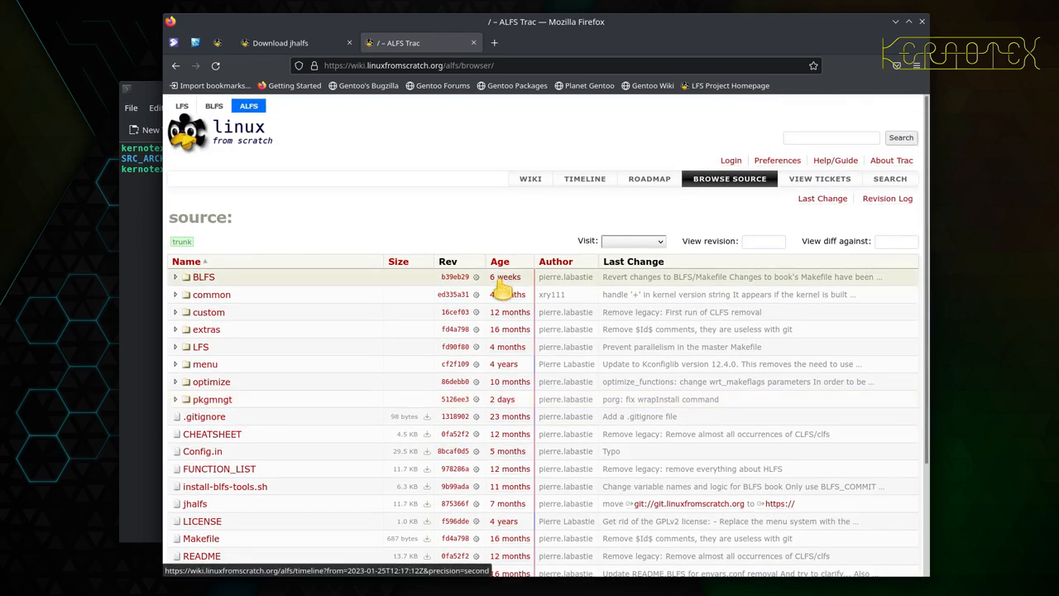
Step: Choose the 2.4 branch in the Trac 'Visit:' list and scroll its source tree at e967368
left_click(633, 241)
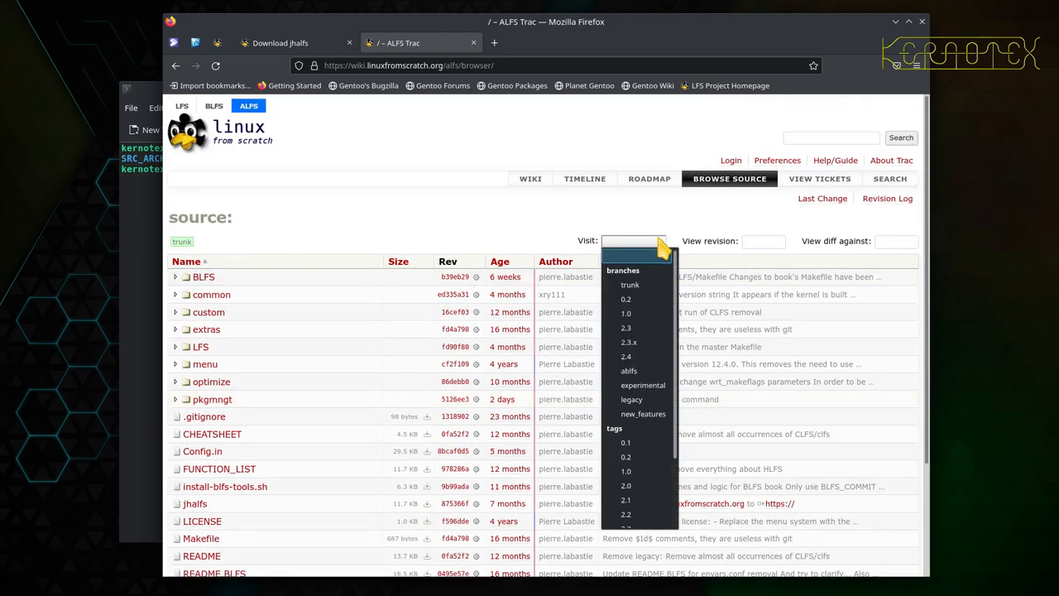
mouse_move(625, 299)
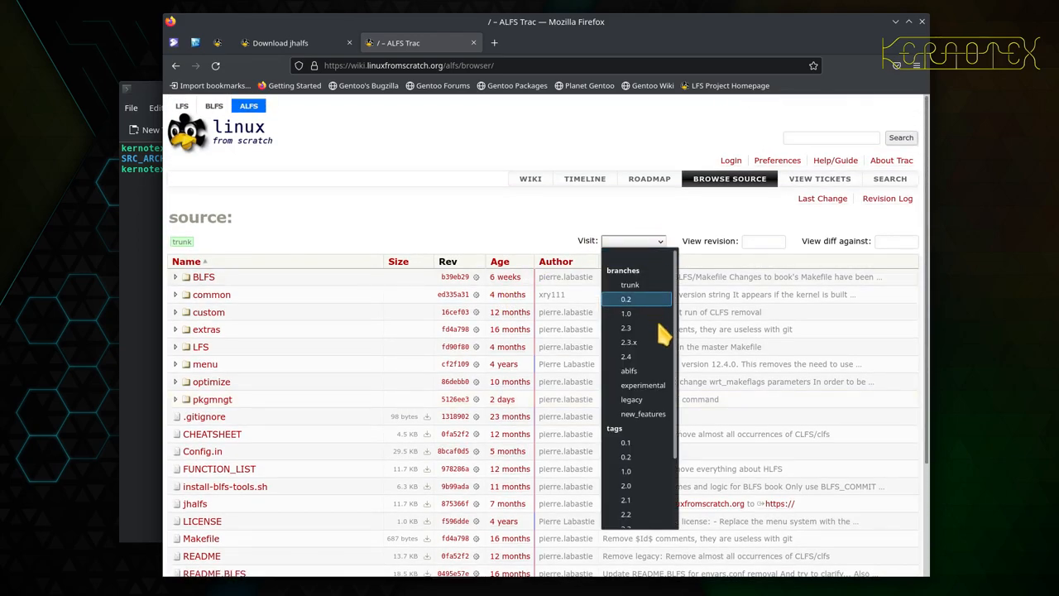
mouse_move(627, 355)
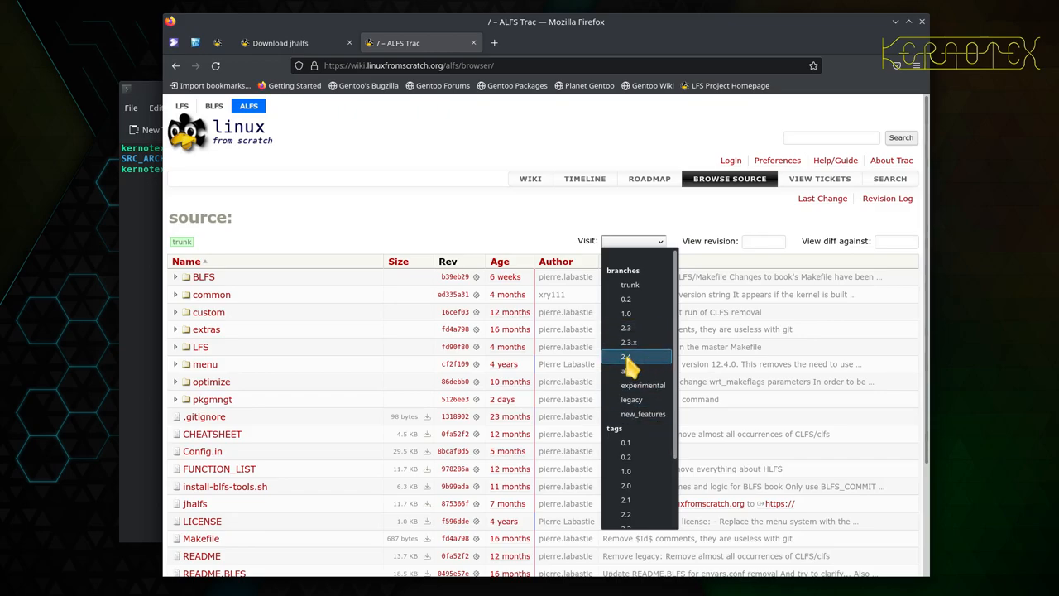
left_click(627, 356)
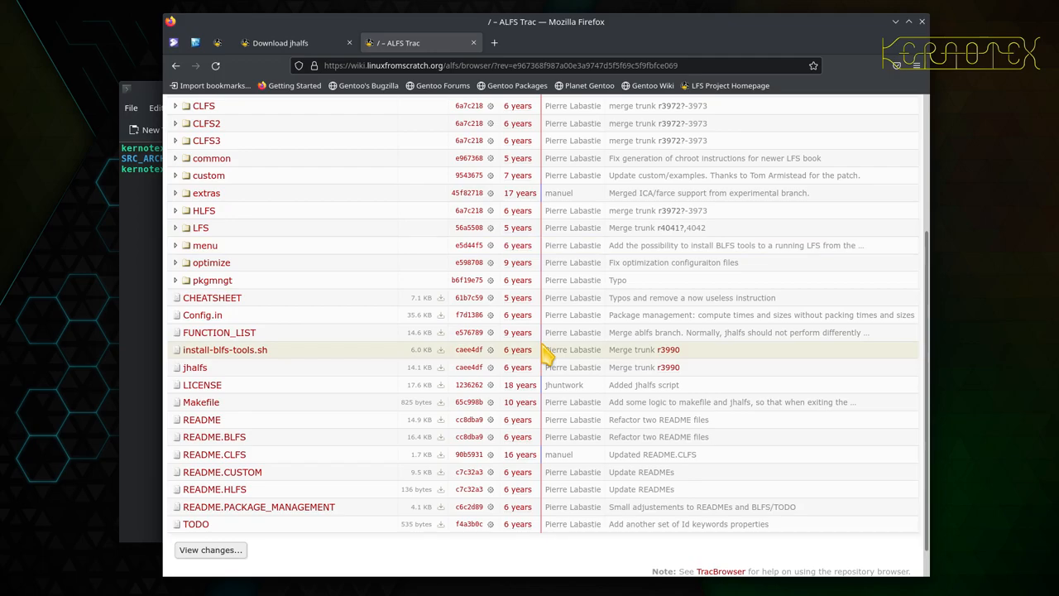
scroll("up", 3)
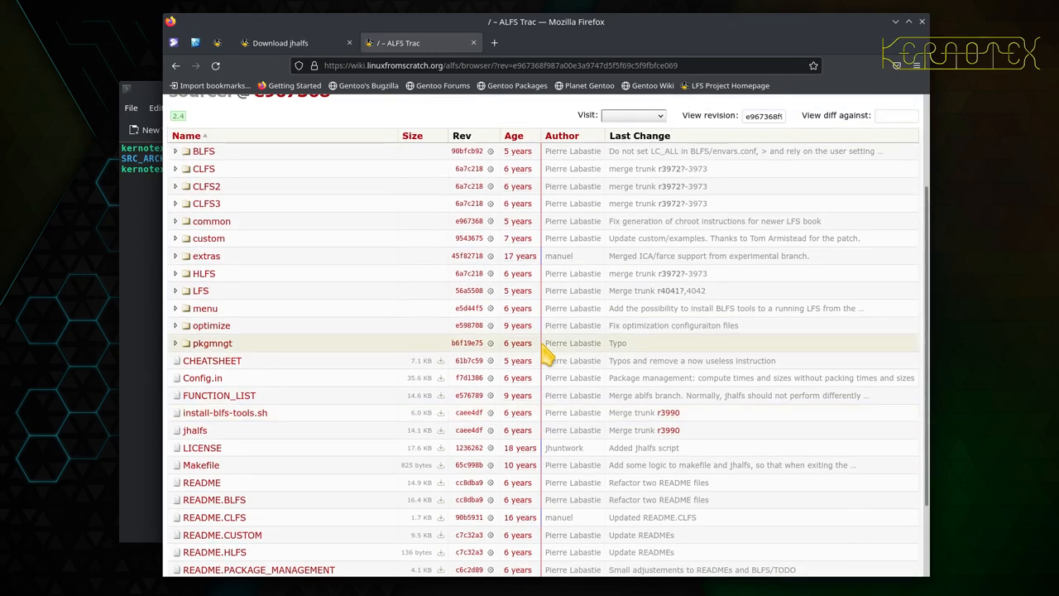
mouse_move(550, 343)
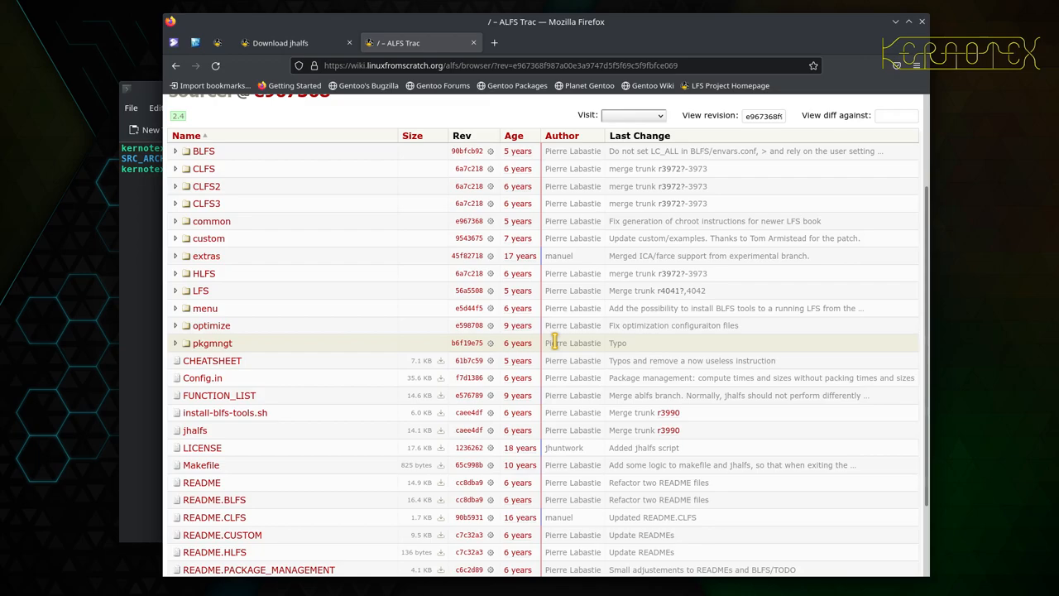
mouse_move(571, 348)
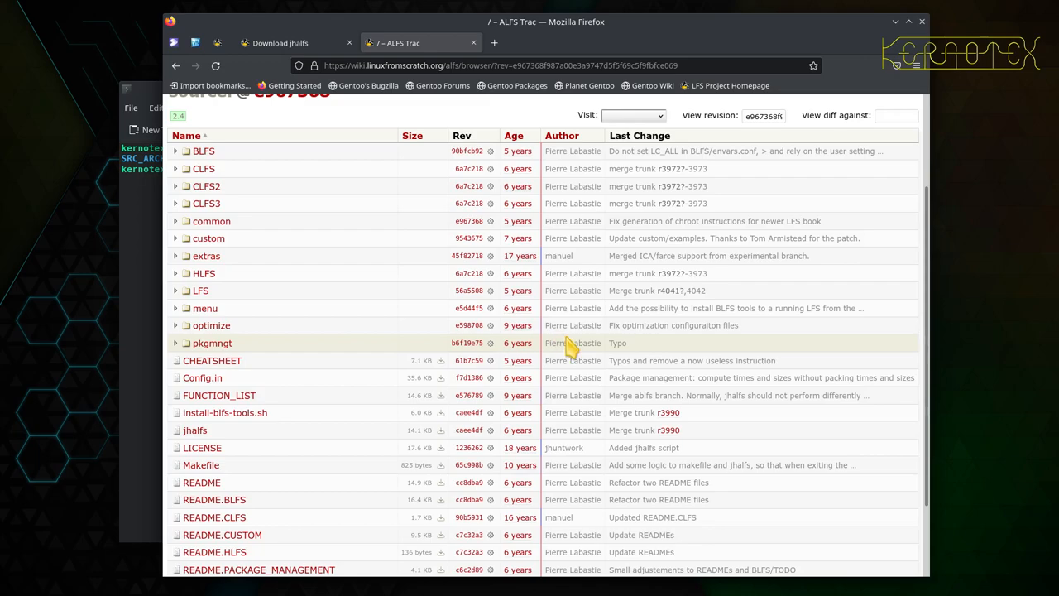
mouse_move(451, 284)
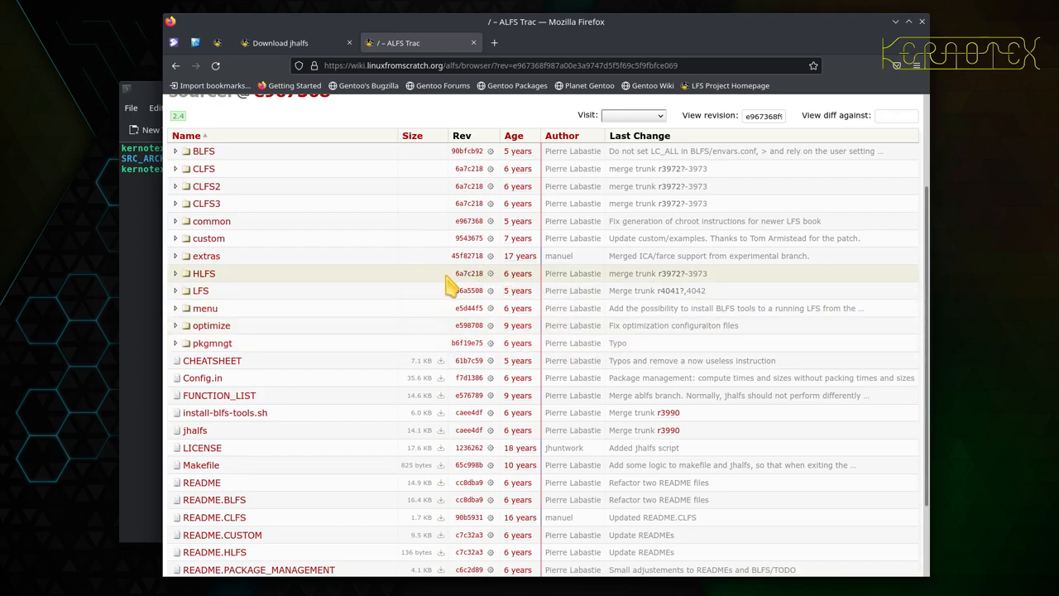
mouse_move(621, 291)
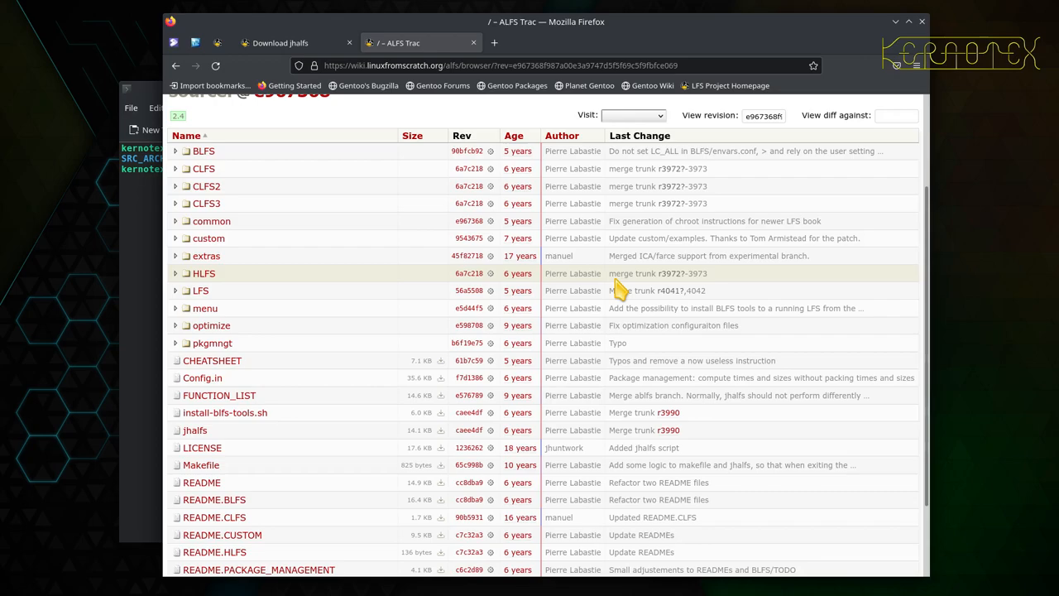
scroll("up", 3)
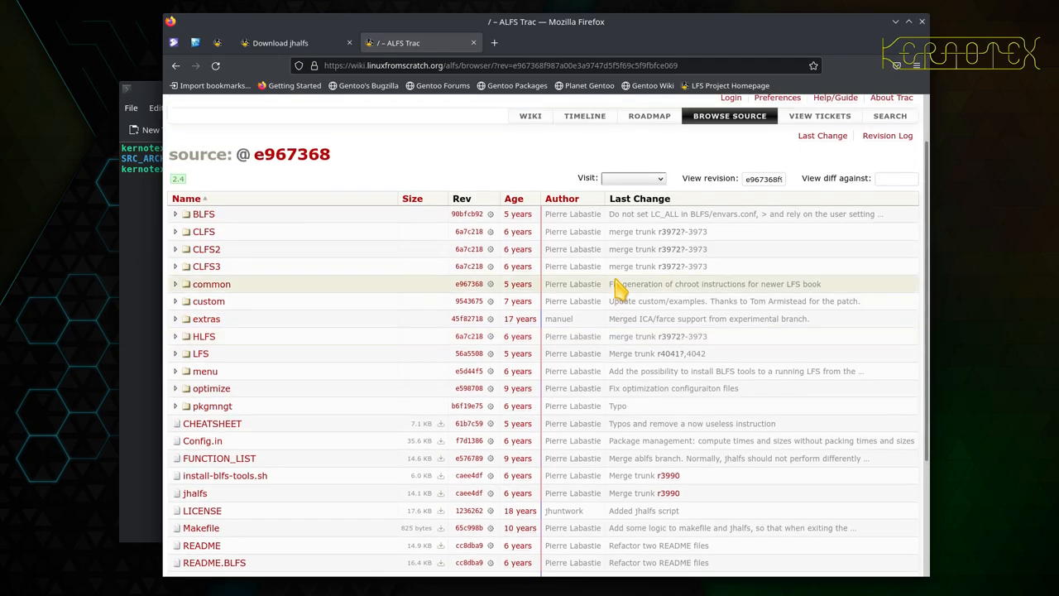
Step: Scroll through the 'Visit:' branches and tags list, close it, and reopen it
left_click(633, 178)
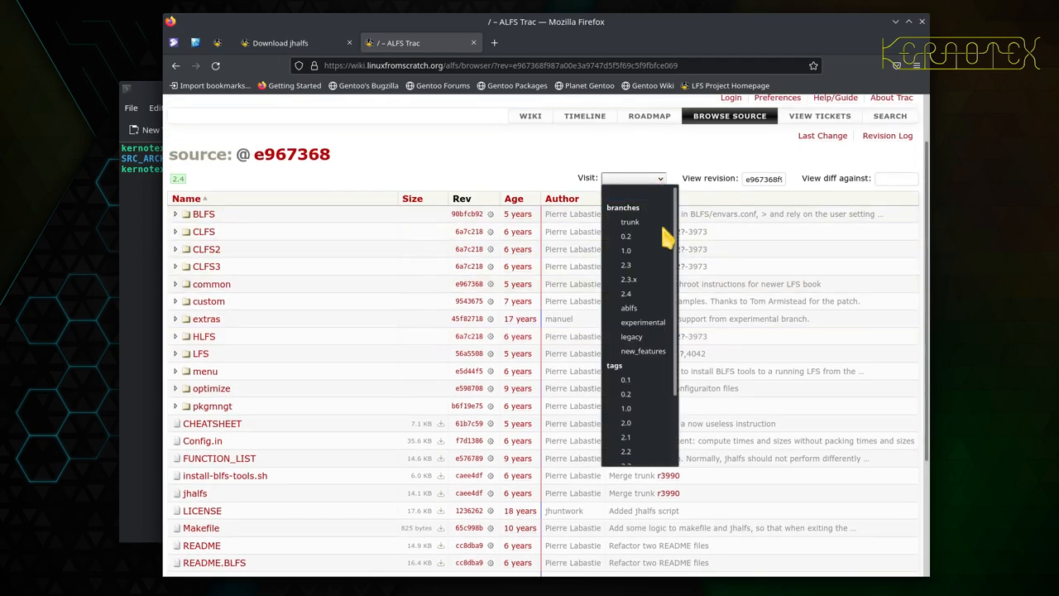
mouse_move(626, 408)
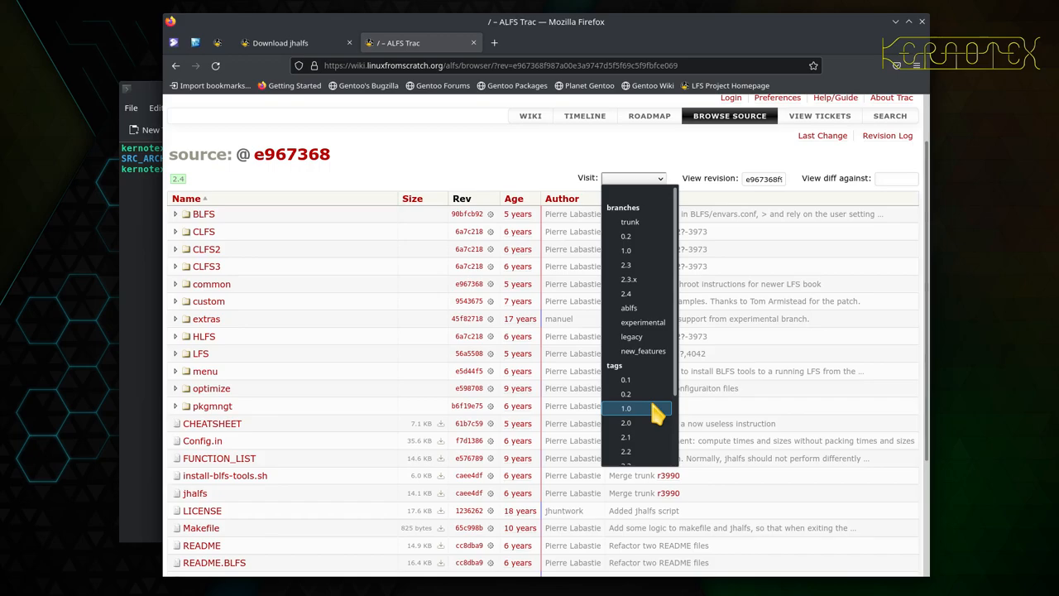
scroll("down", 3)
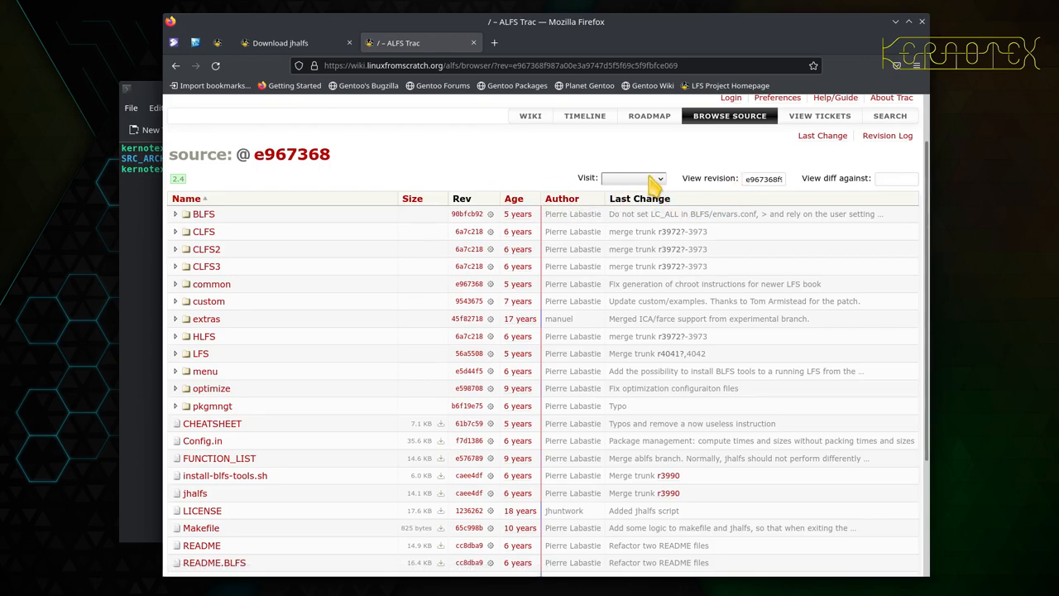
left_click(633, 178)
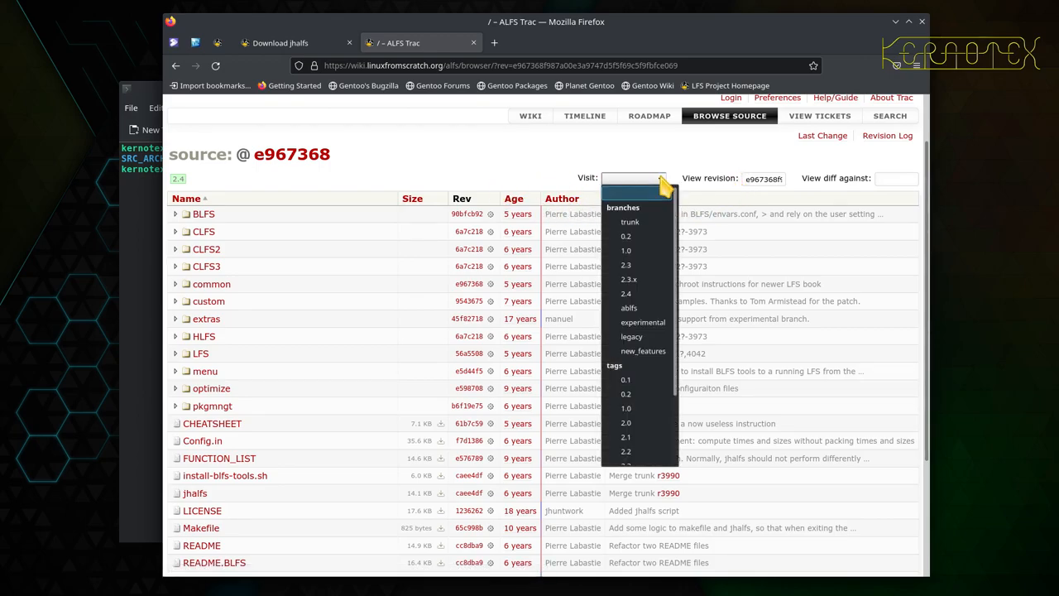